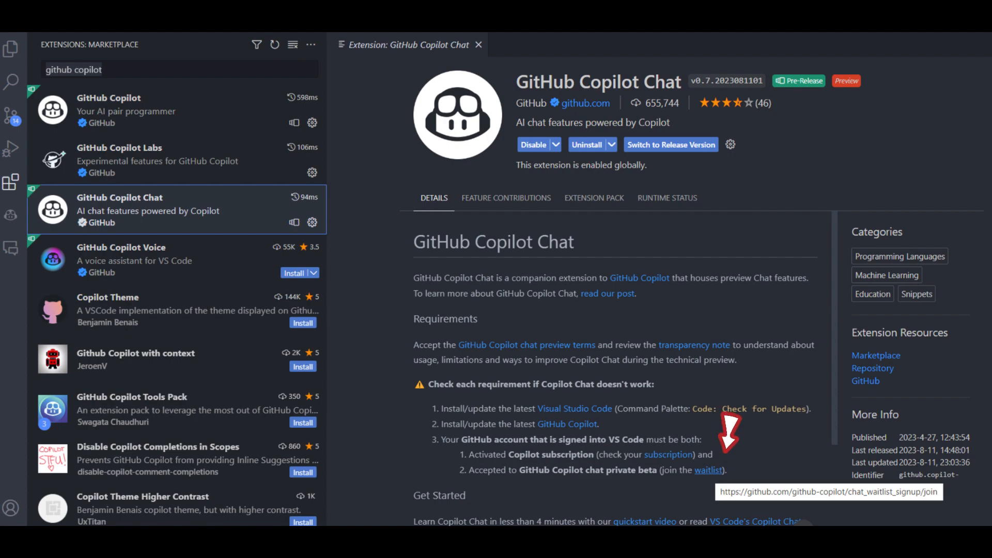
Leave the GitHub Copilot Chat extension page for the medium-clone-nestjs Explorer view.
left_click(709, 471)
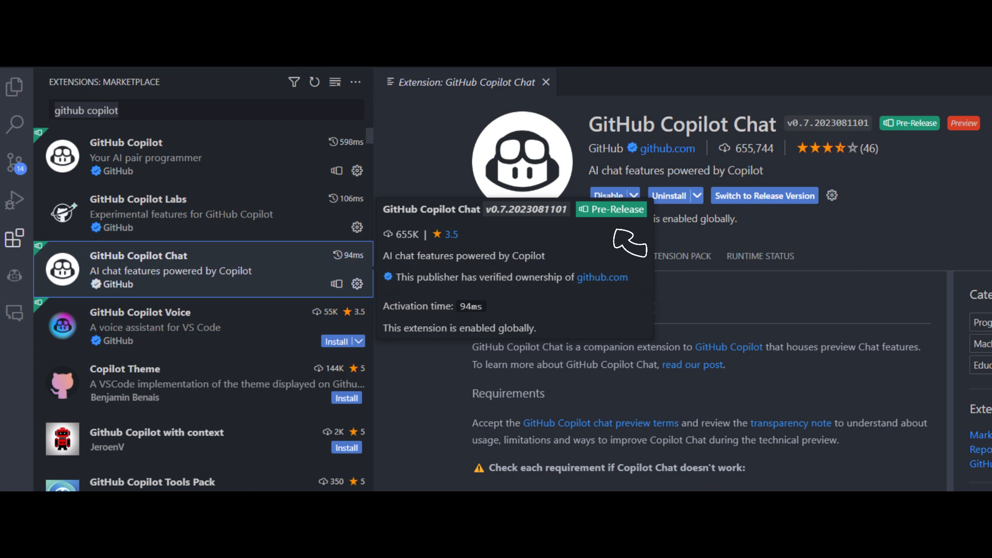
mouse_move(816, 230)
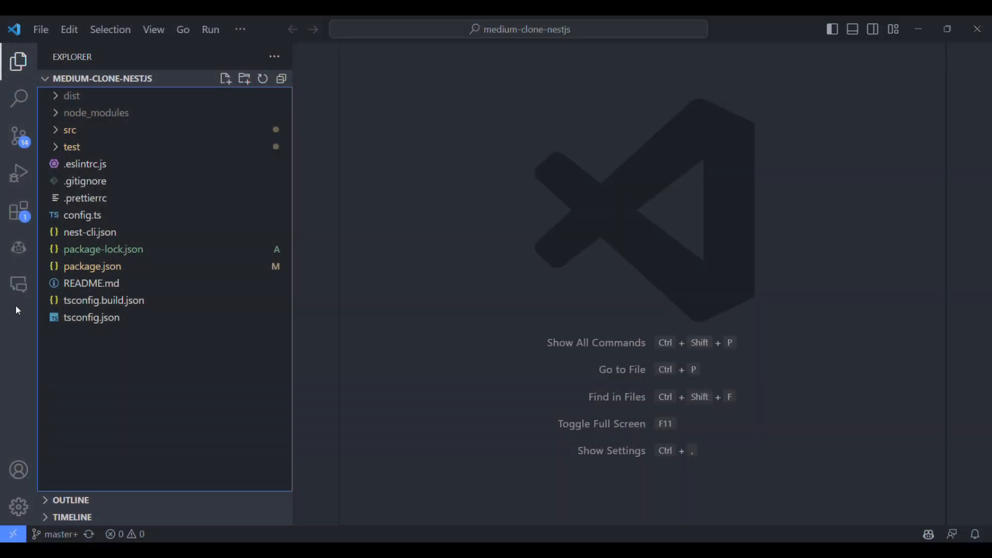
Show the Copilot Chat panel and list its slash commands with '/'.
left_click(19, 284)
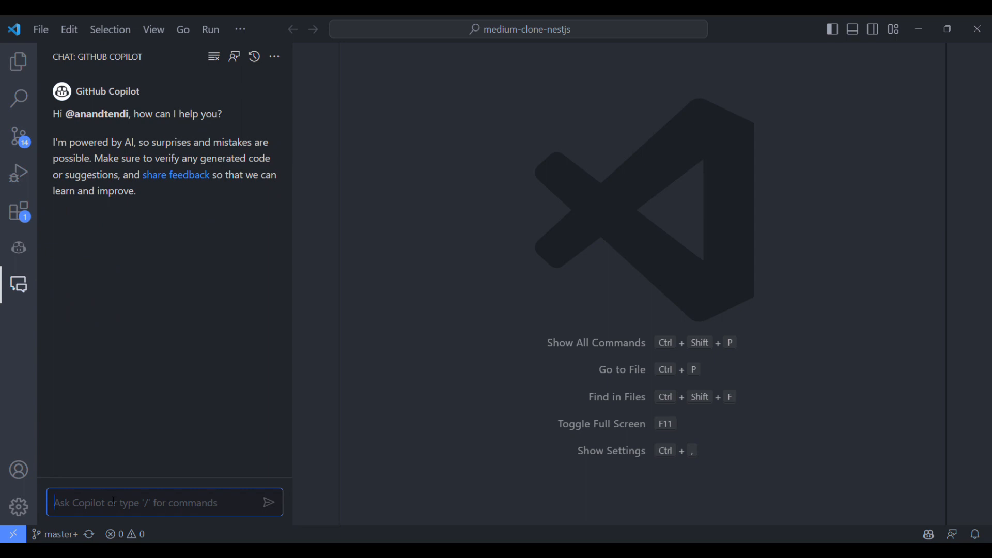
type("/")
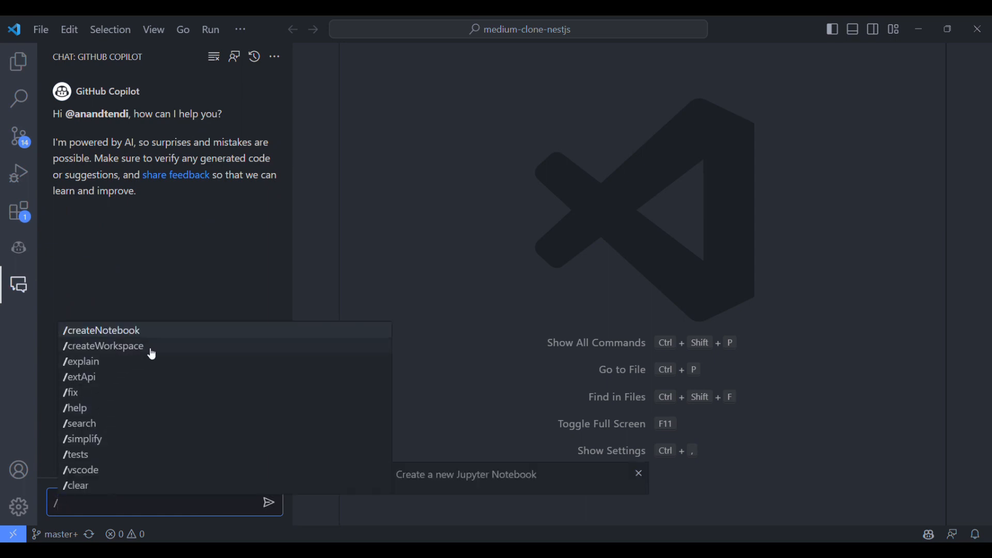
mouse_move(81, 423)
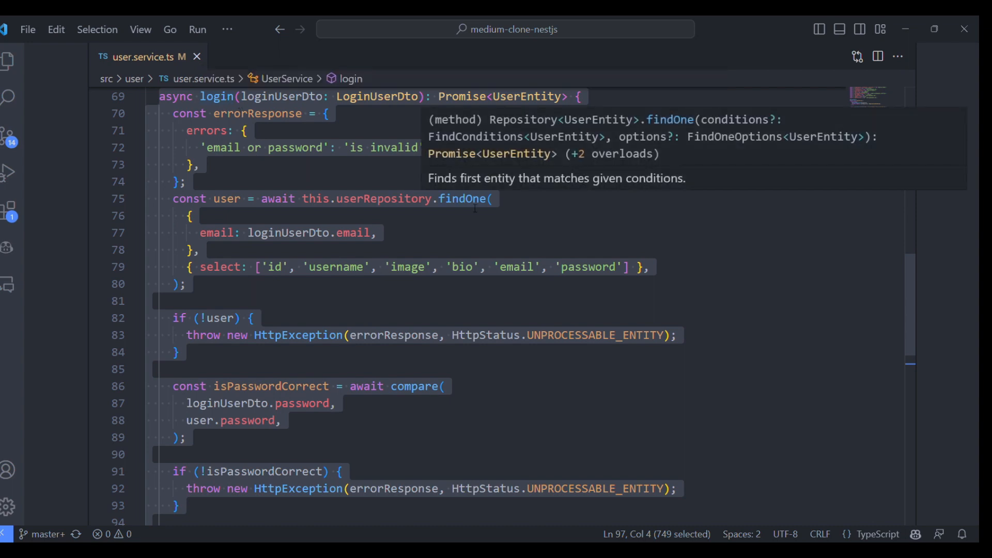
mouse_move(298, 295)
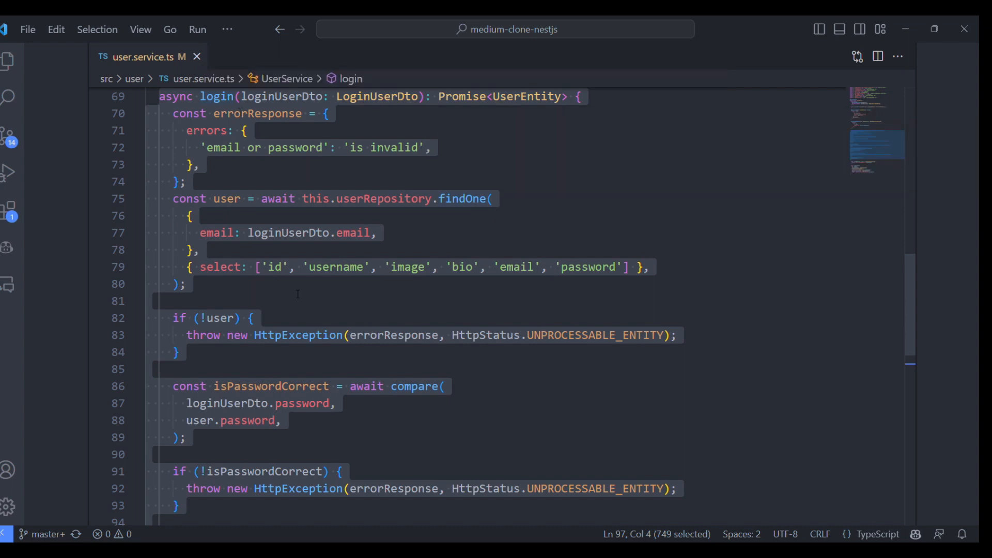
mouse_move(298, 335)
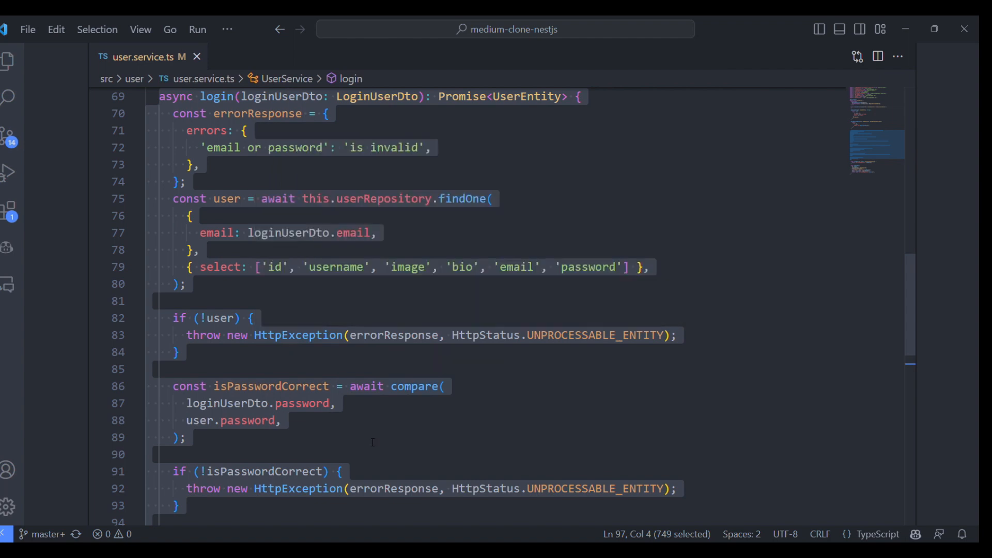
mouse_move(297, 489)
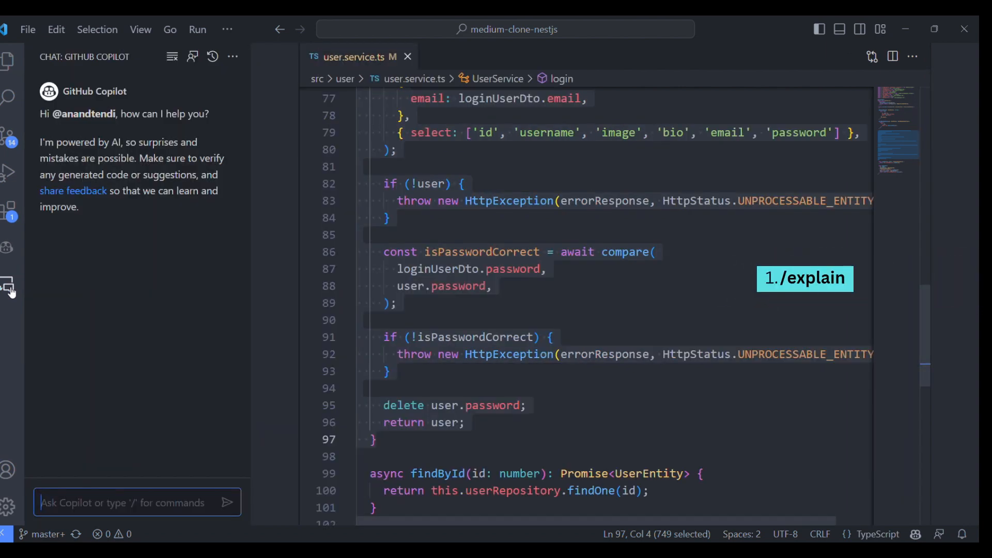
Send '/explain point wise' so Copilot breaks down the login method.
type("/")
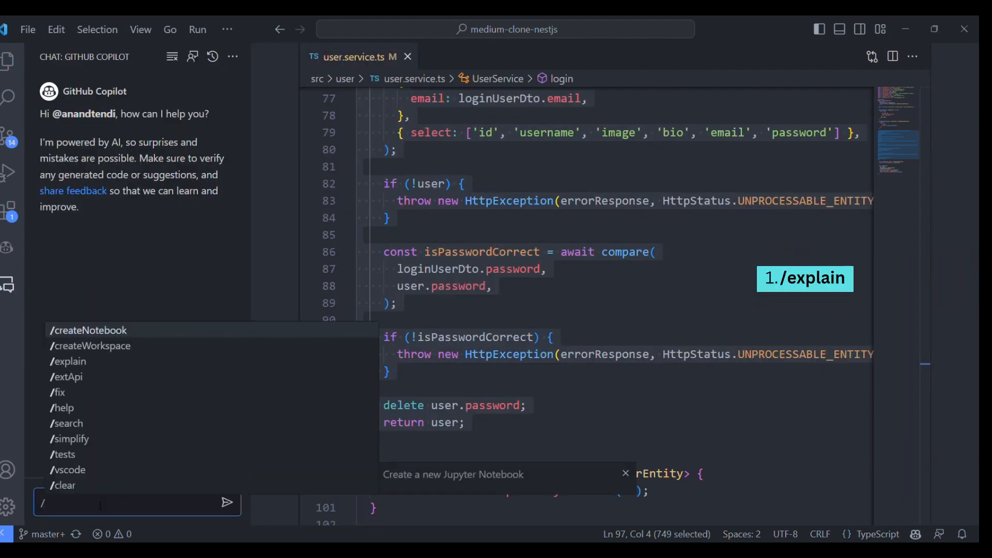
left_click(69, 362)
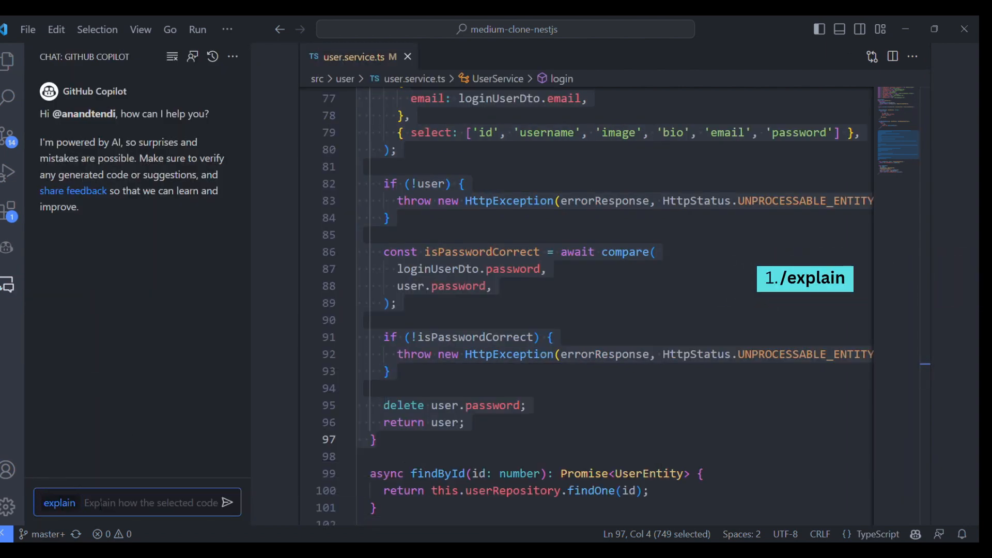
type("point")
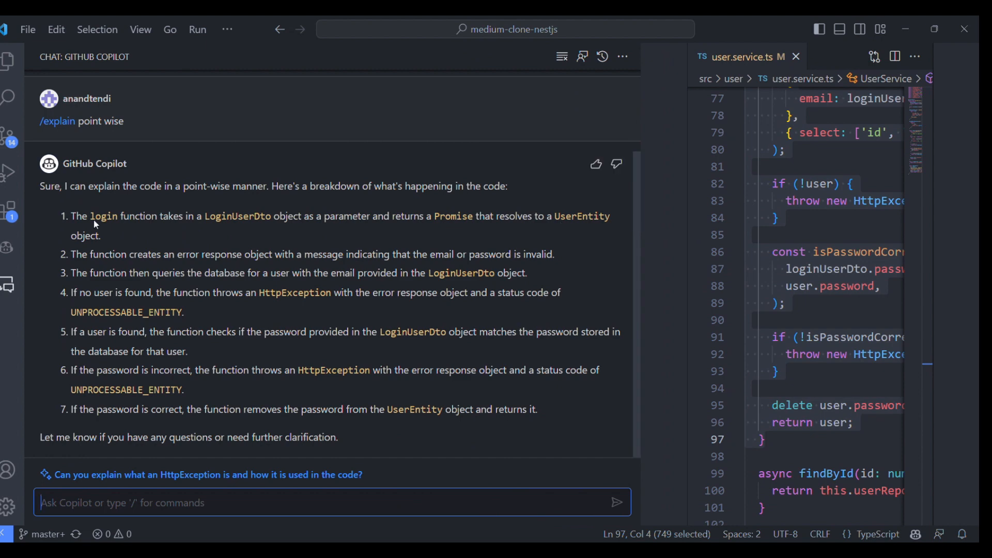
mouse_move(265, 277)
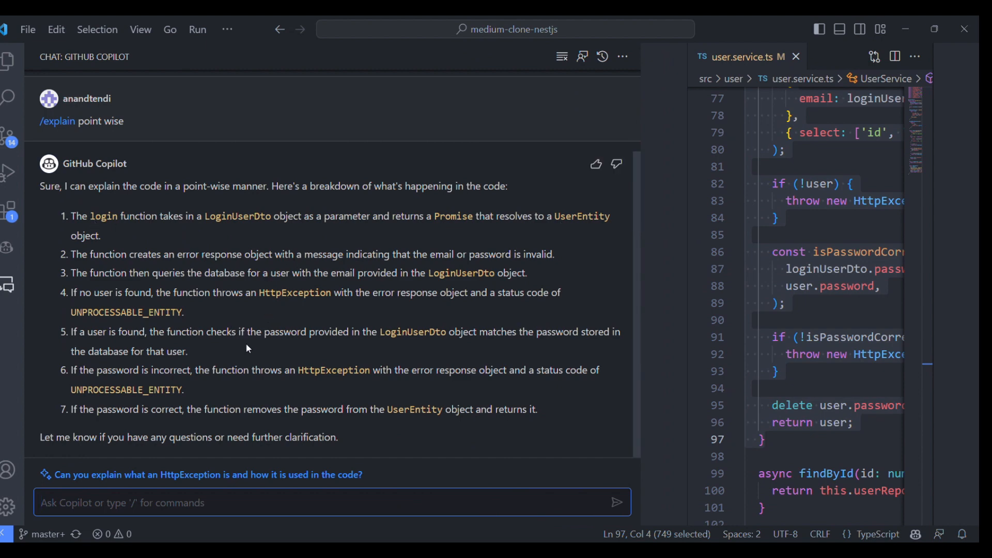
mouse_move(440, 446)
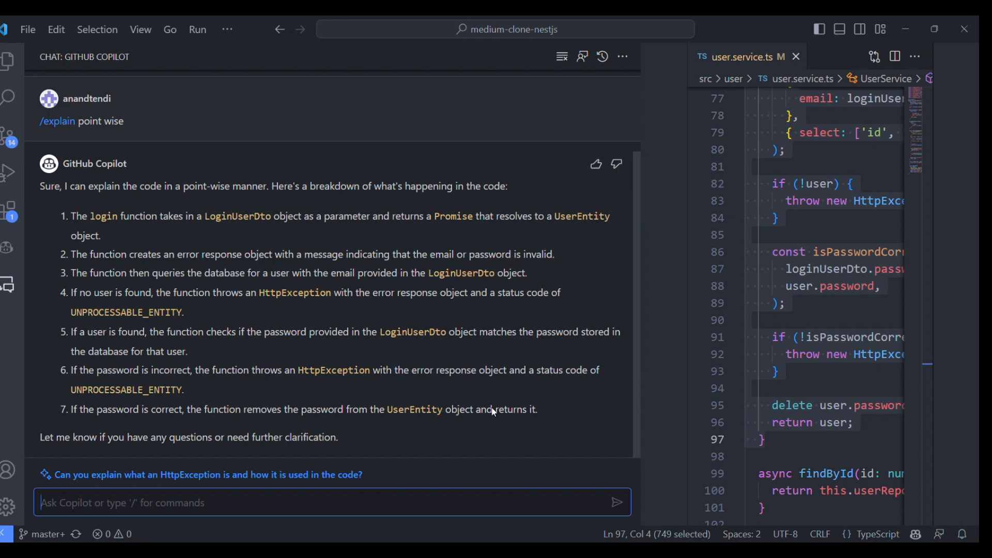
mouse_move(179, 417)
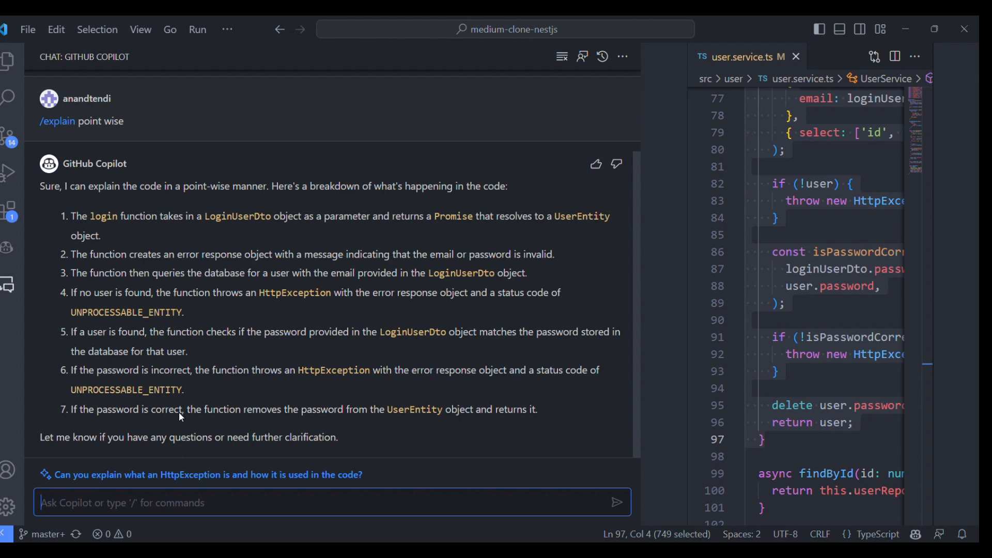
mouse_move(369, 476)
type("/")
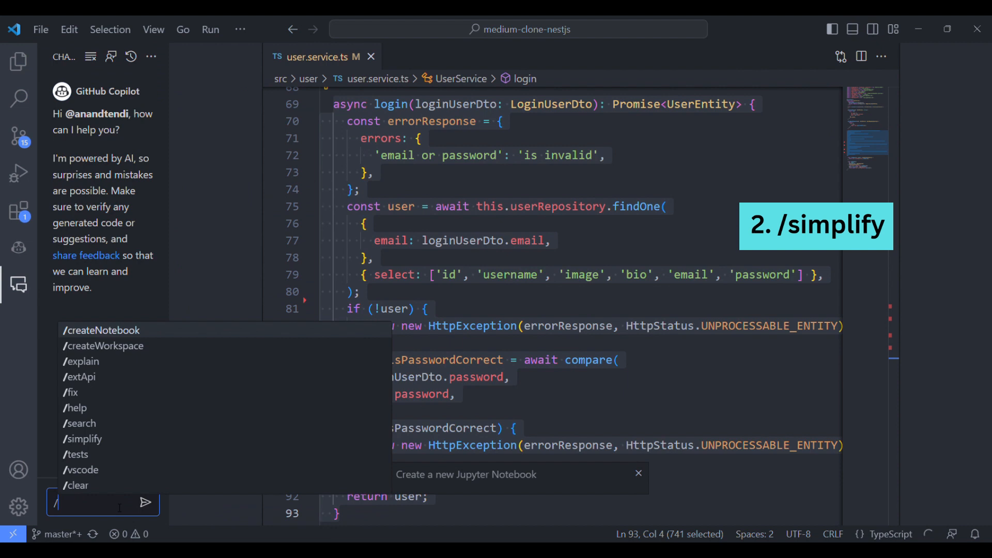
Send /simplify for the login method and mark the merged user-and-password check.
type("simplify")
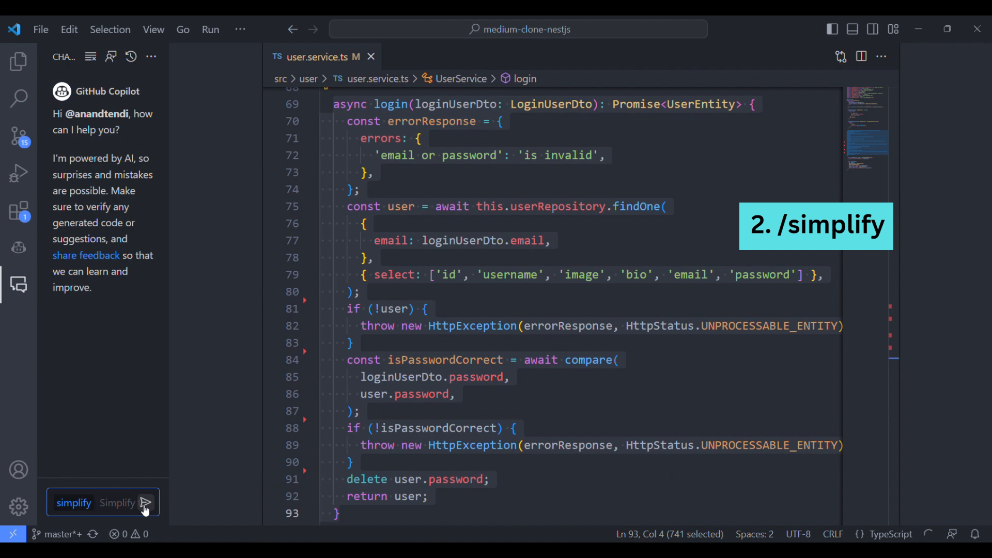
left_click(145, 504)
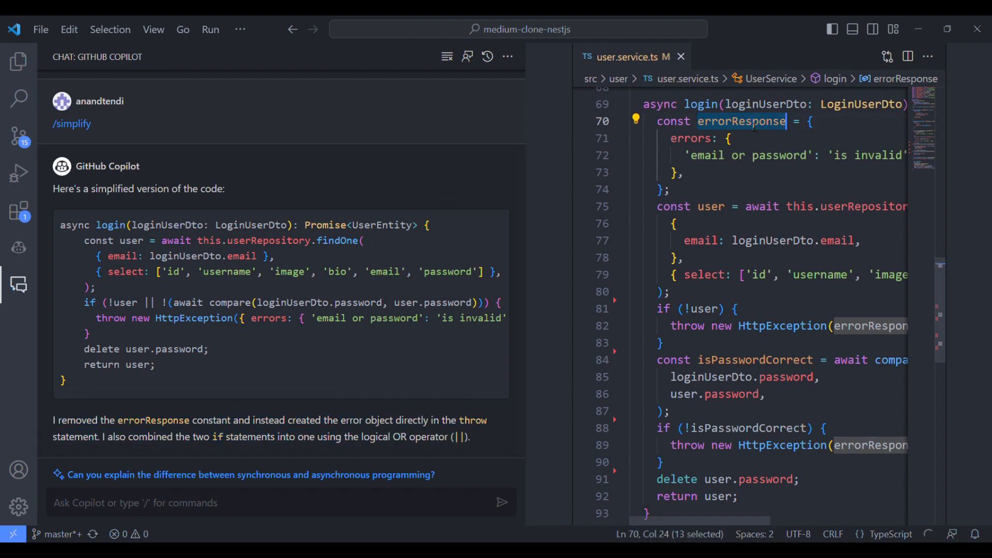
mouse_move(861, 322)
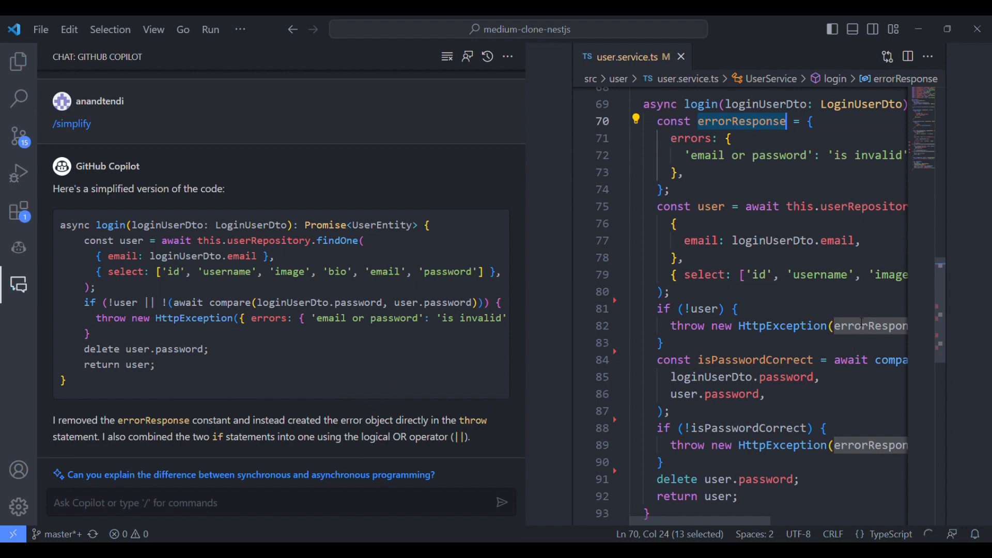
mouse_move(713, 331)
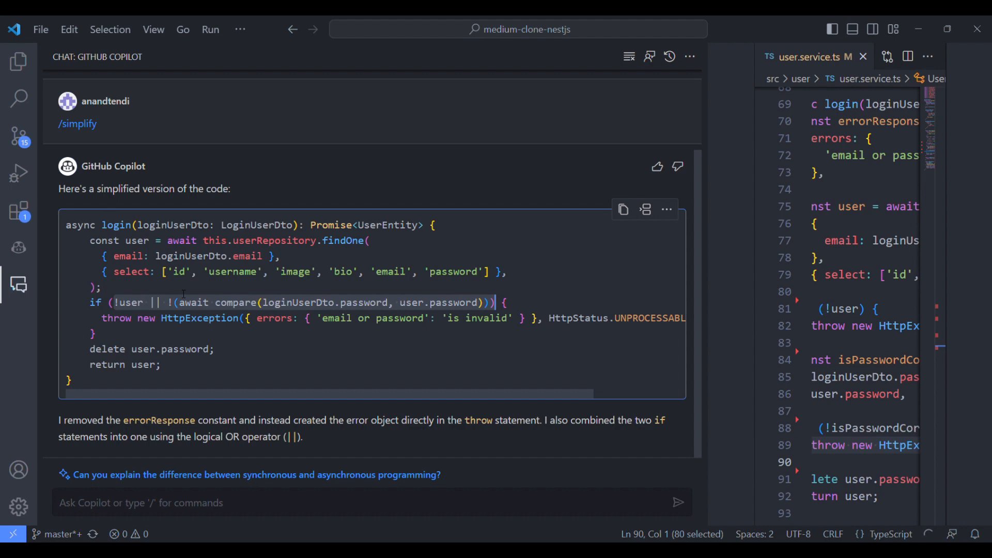
left_click(190, 318)
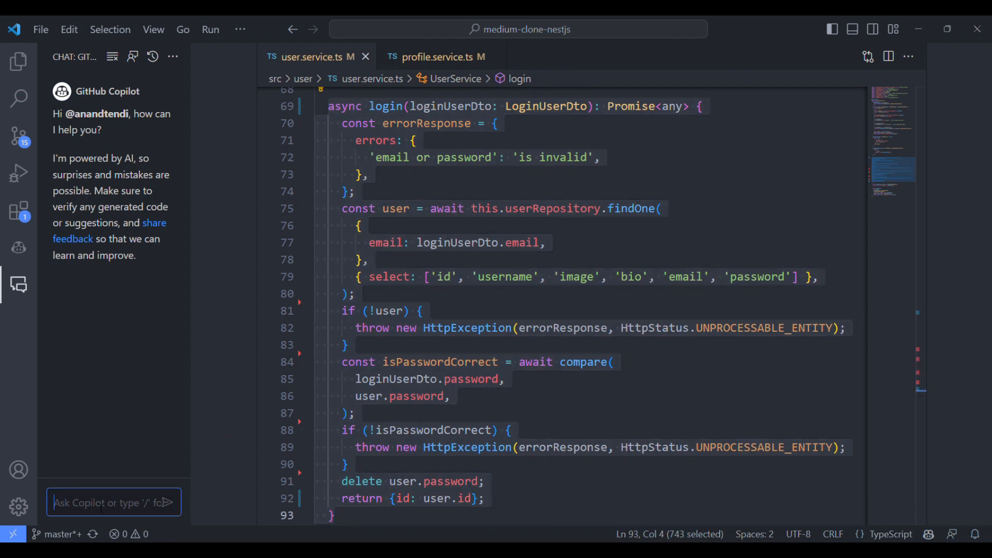
Request a second /simplify of login, removing errorResponse and the unused select option.
type("/sim")
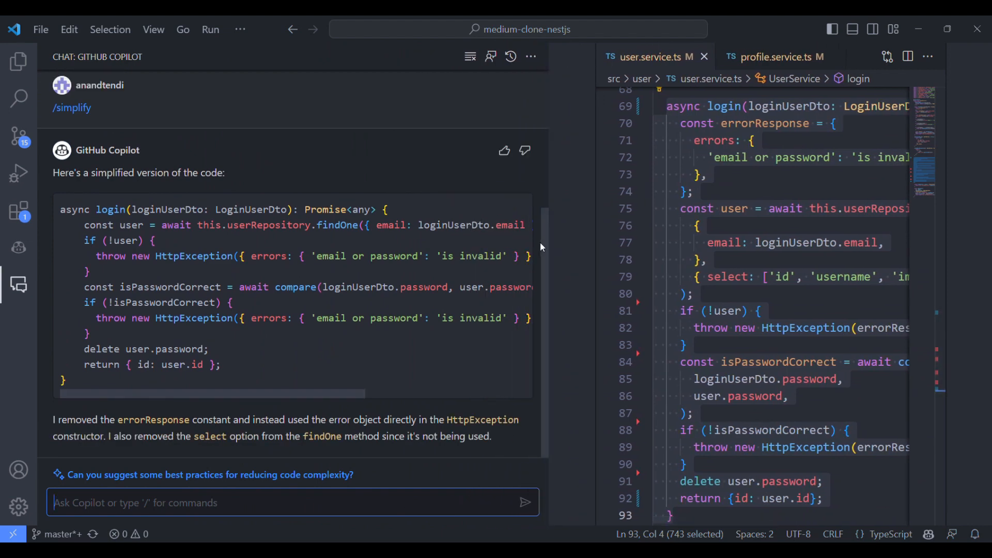
mouse_move(538, 246)
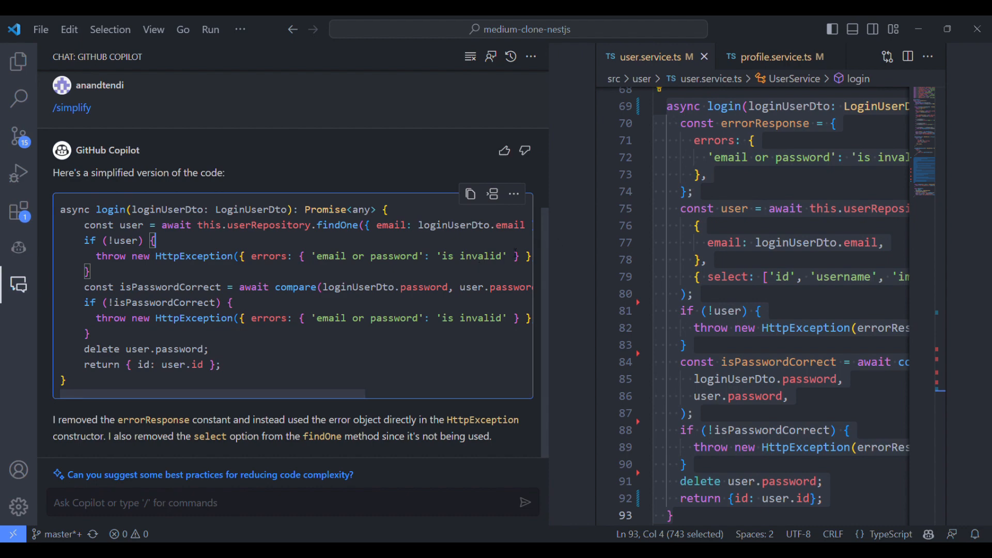
mouse_move(273, 396)
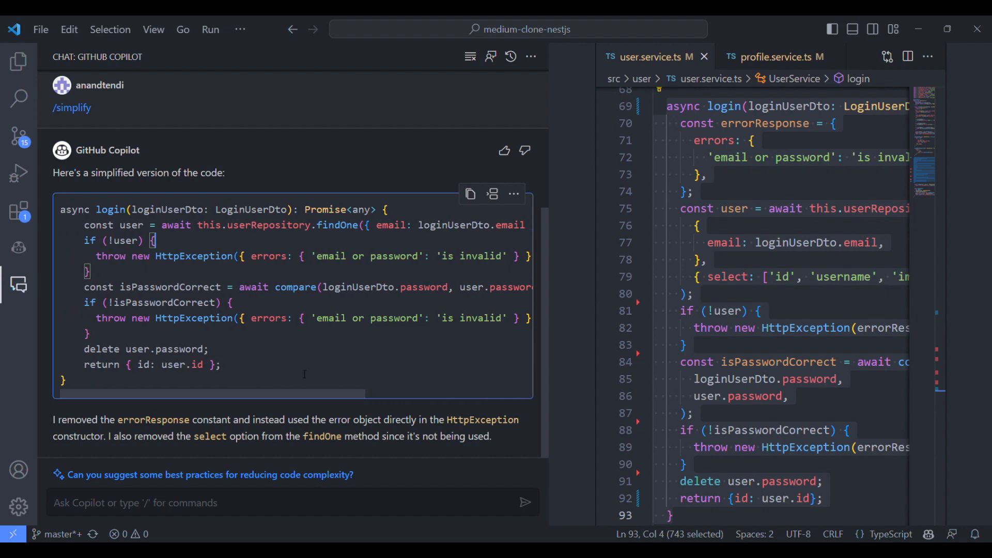
left_click(272, 503)
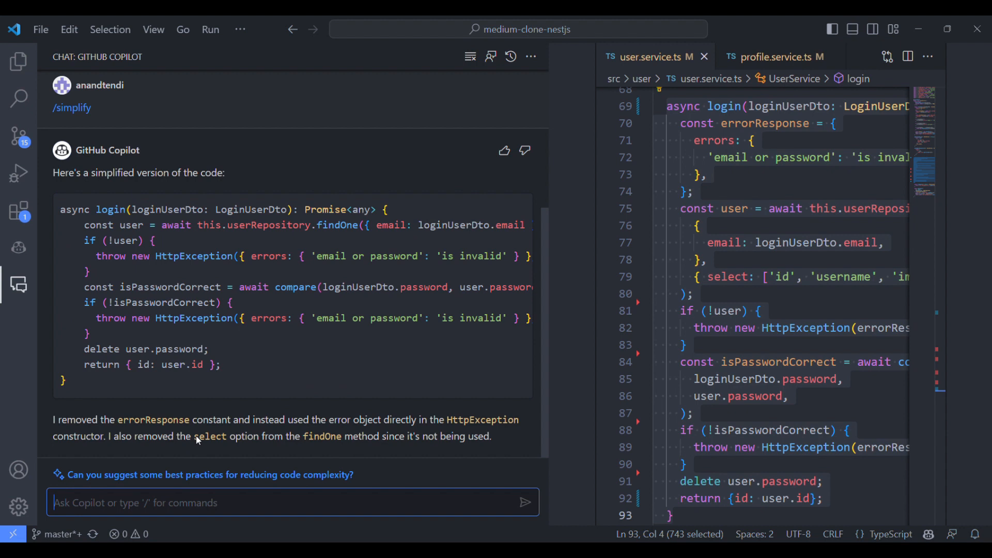
left_click_drag(108, 436, 373, 437)
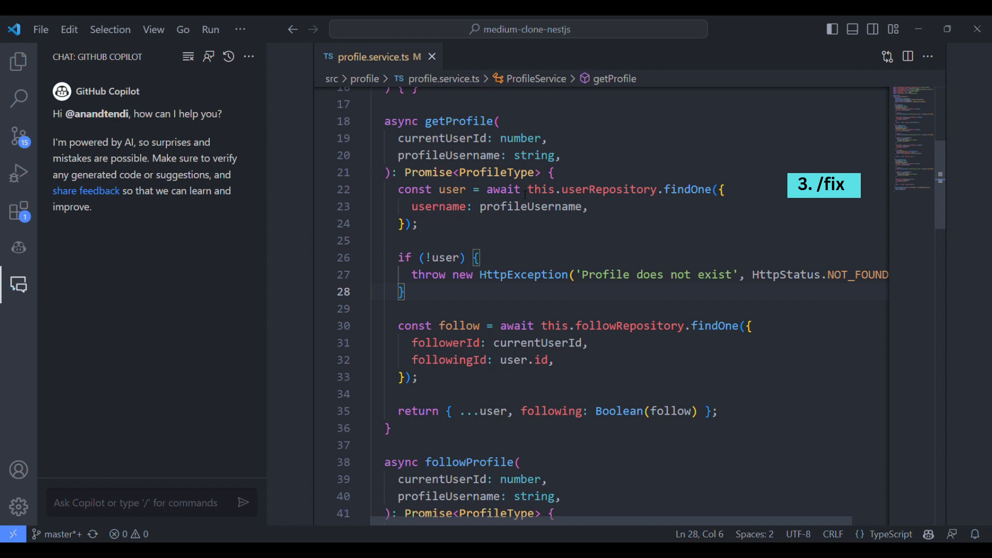
Change getProfile's error to 'Profile does exist' and ask /fix to propose a fix.
double_click(451, 189)
type("fix")
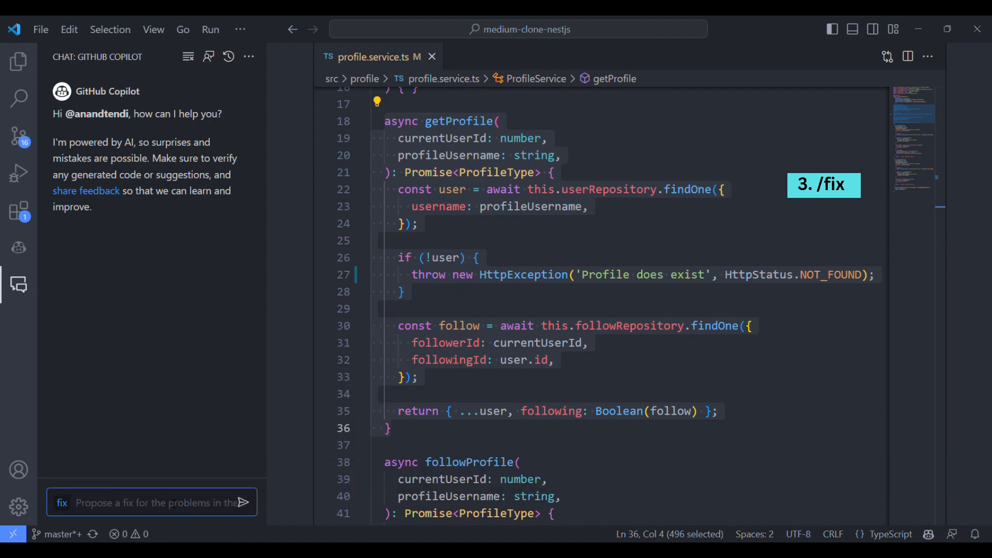
type("Propose a fix")
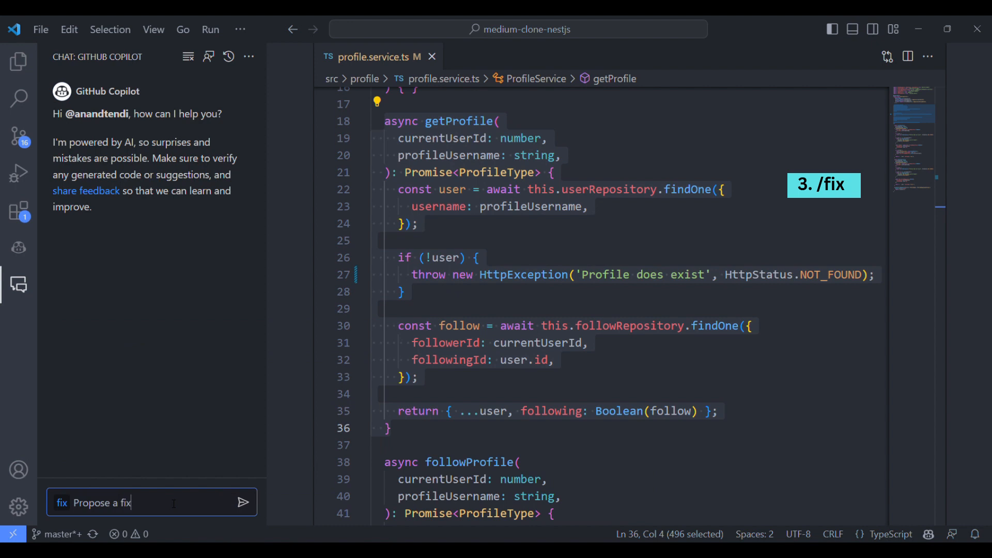
type("for the sele")
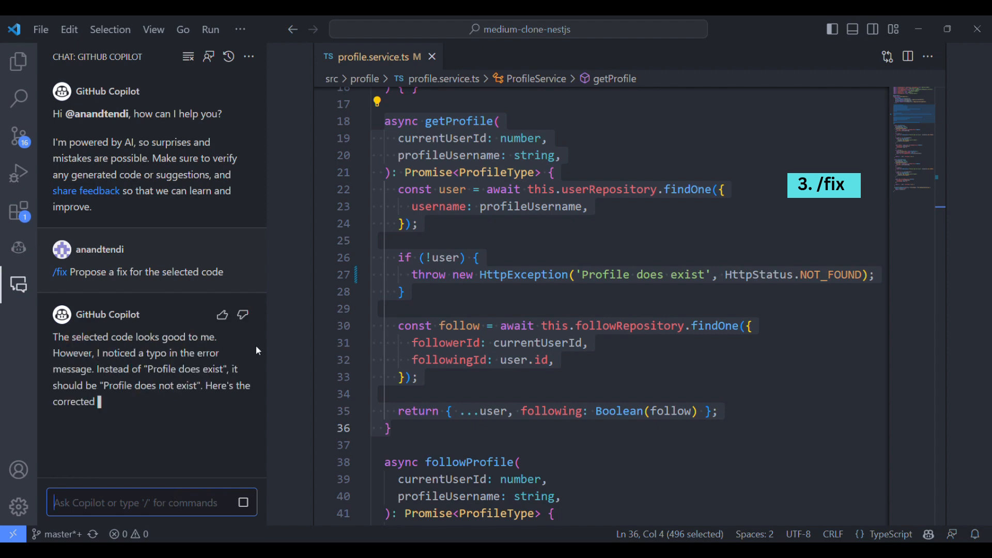
scroll("down", 3)
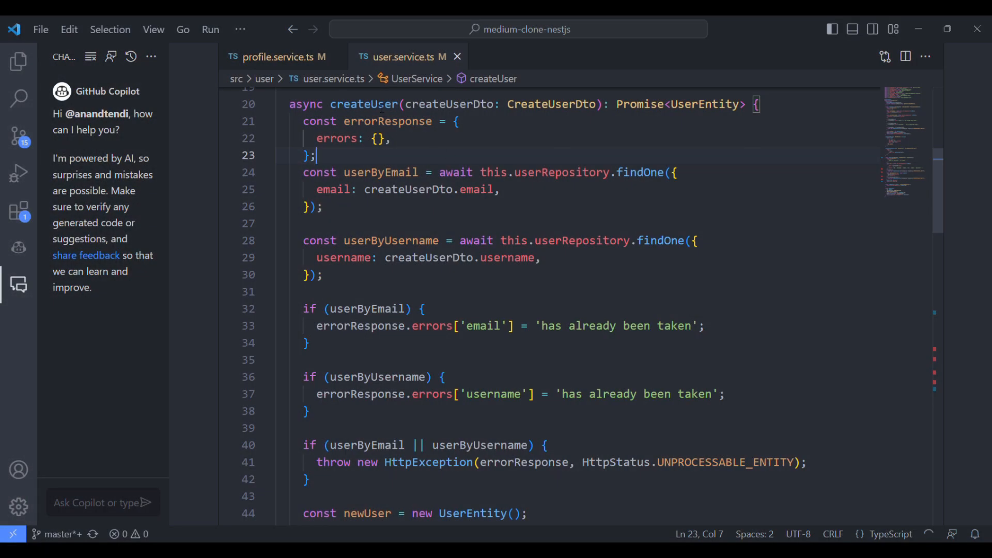
mouse_move(363, 104)
type("[]")
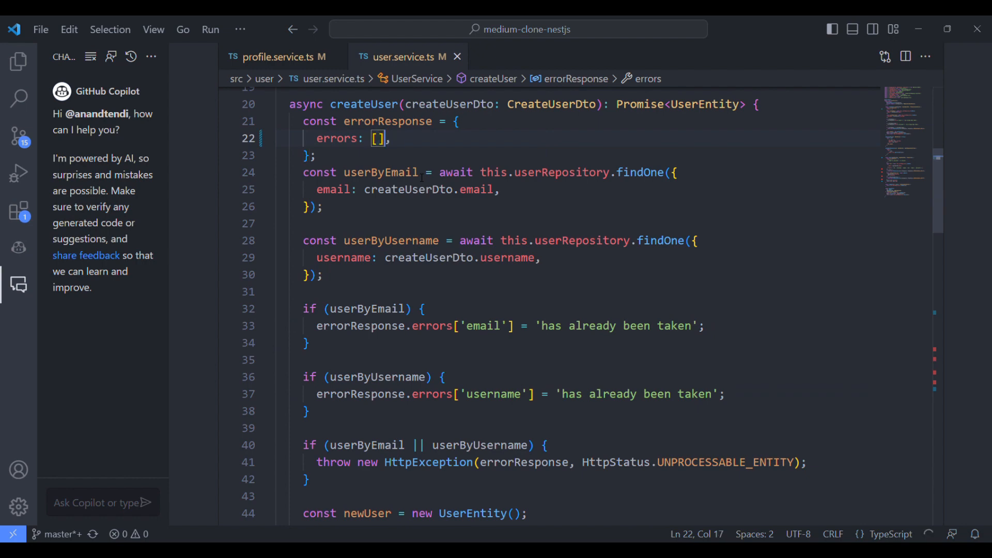
Make createUser's errors an empty array and get Copilot's /fix saying it should be an object.
scroll("down", 3)
type("fix")
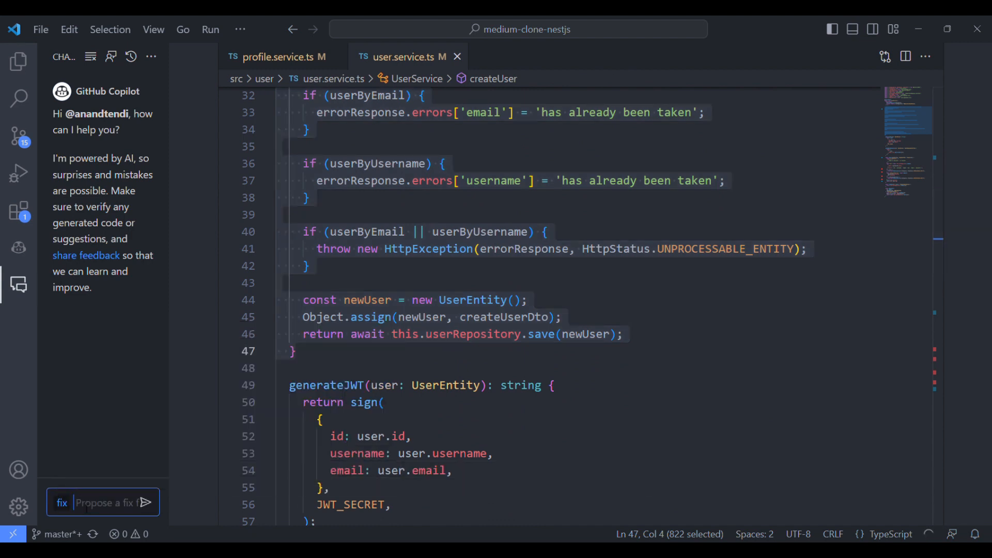
type("prpo")
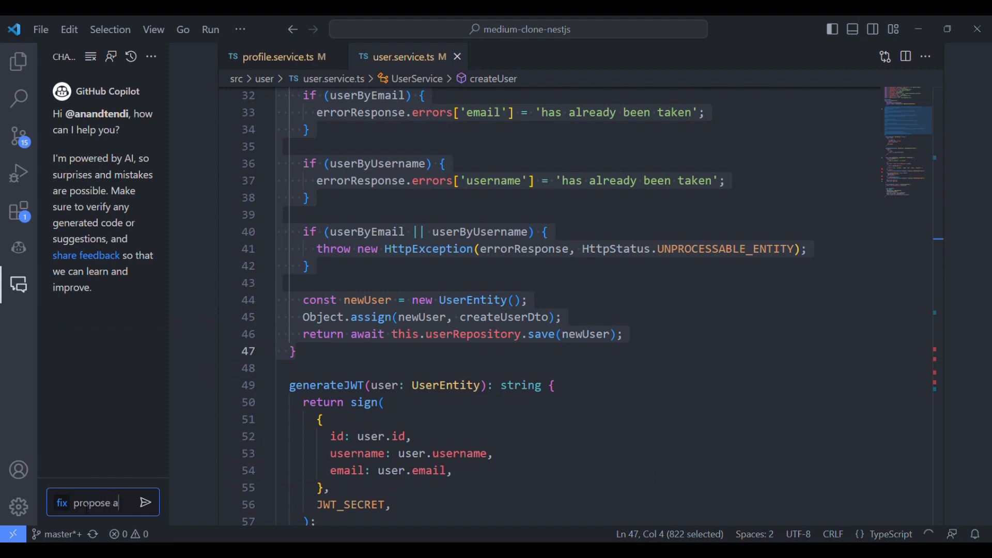
type("fix for the")
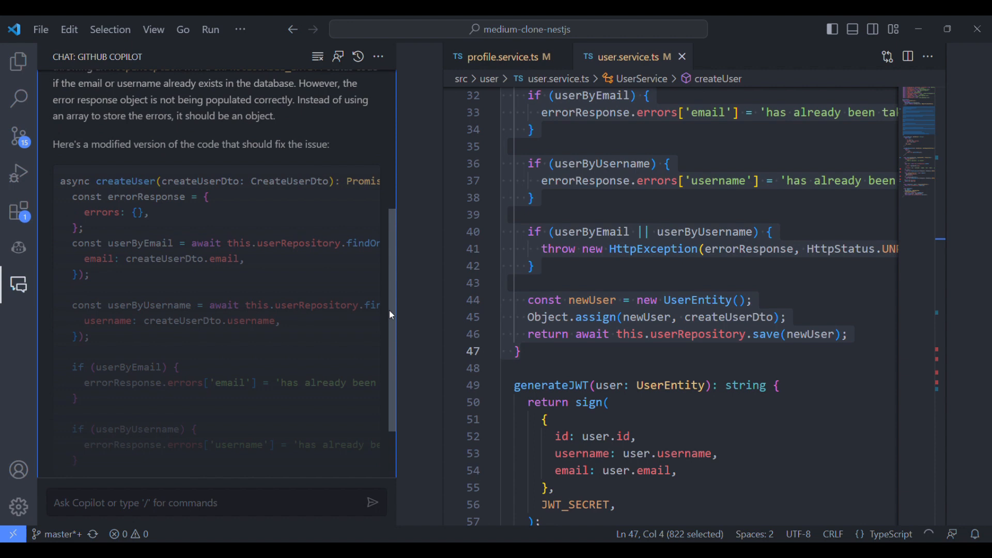
scroll("down", 3)
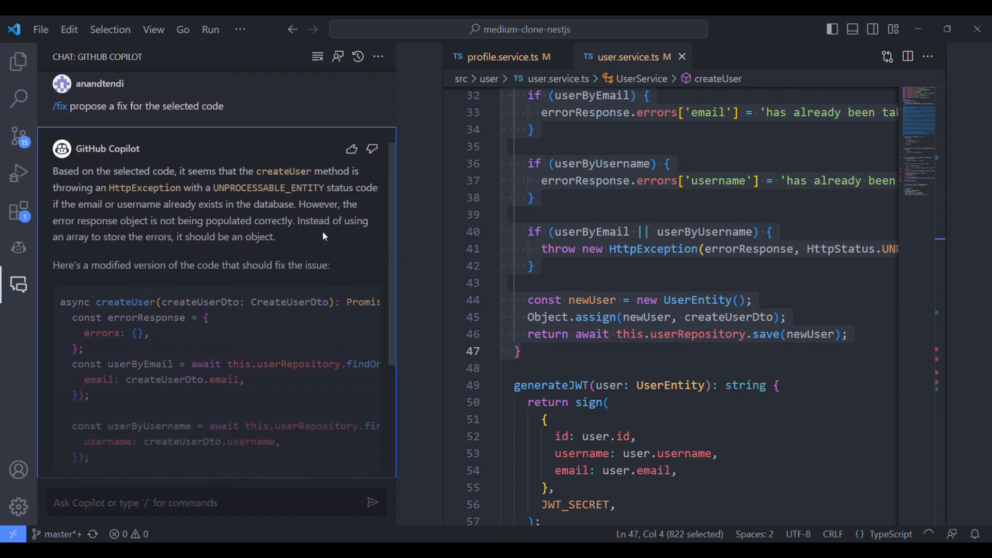
mouse_move(232, 239)
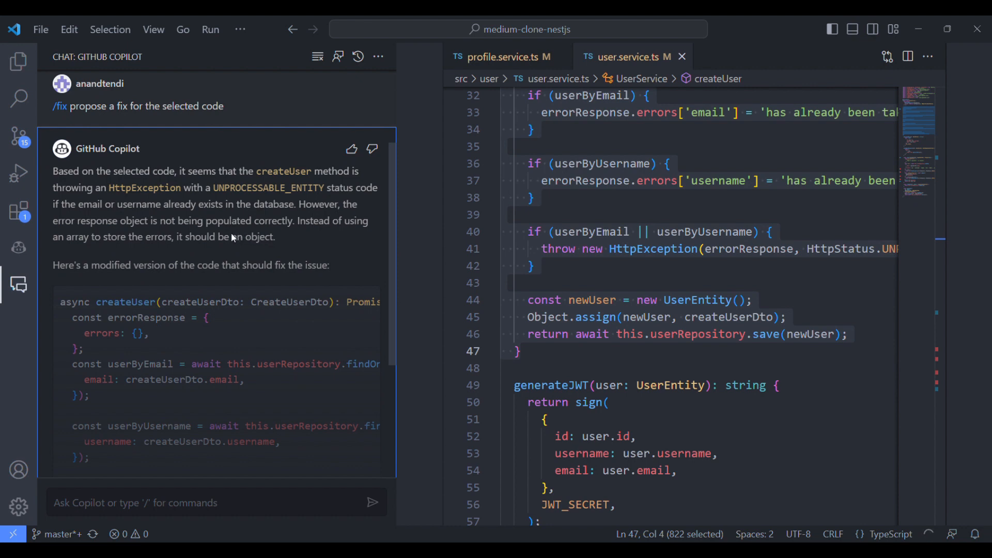
mouse_move(272, 250)
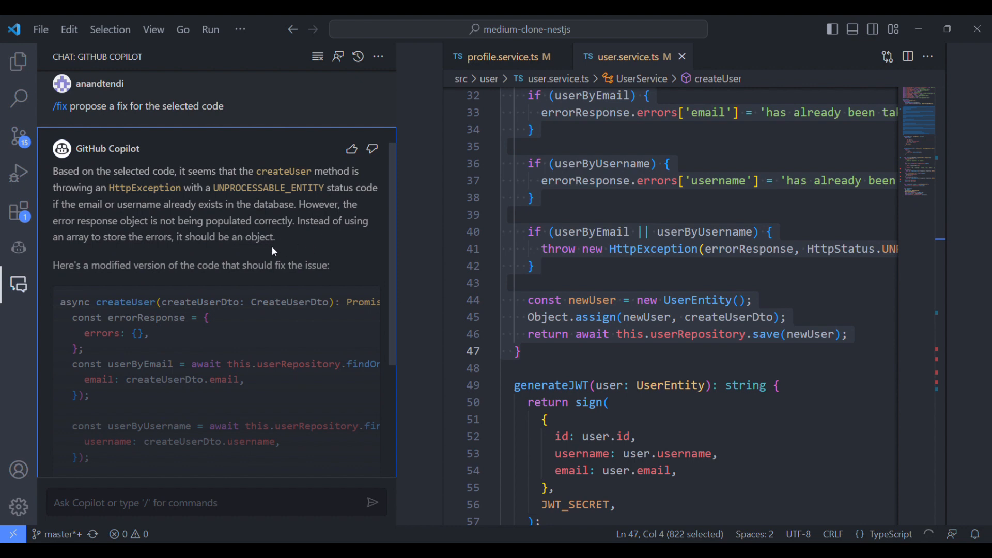
left_click_drag(53, 220, 275, 236)
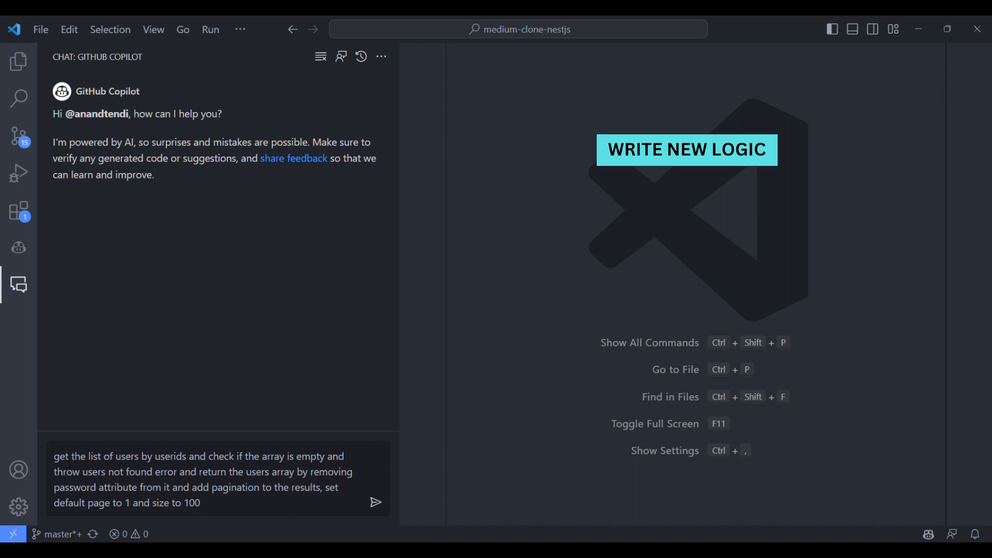
Send the request for getUsersByIds with not-found error and pagination, and review the answer.
left_click(218, 479)
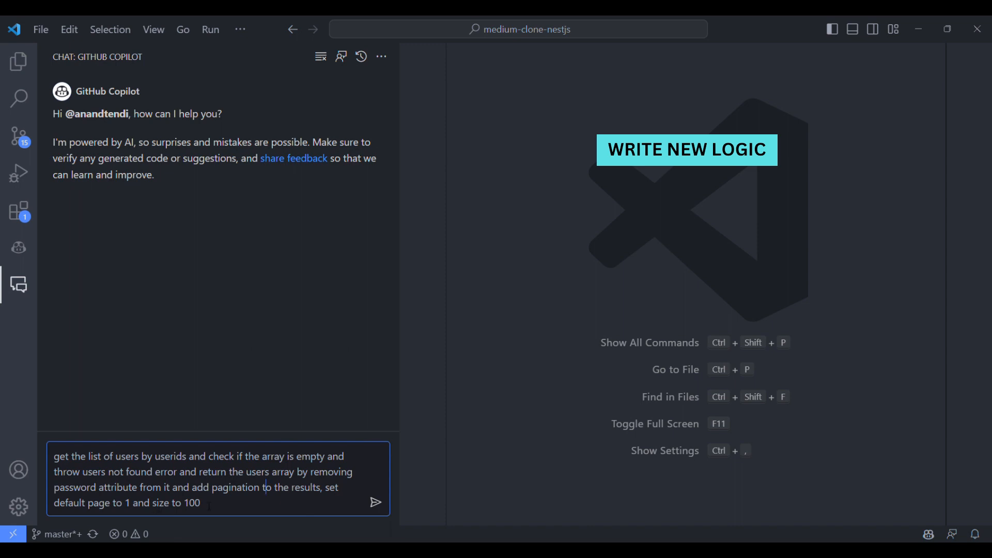
mouse_move(376, 504)
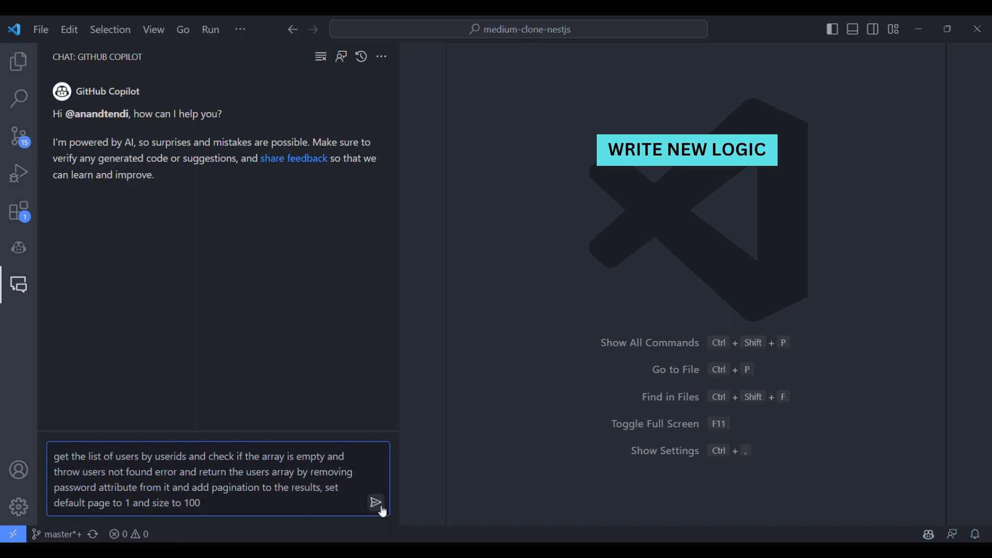
left_click(376, 504)
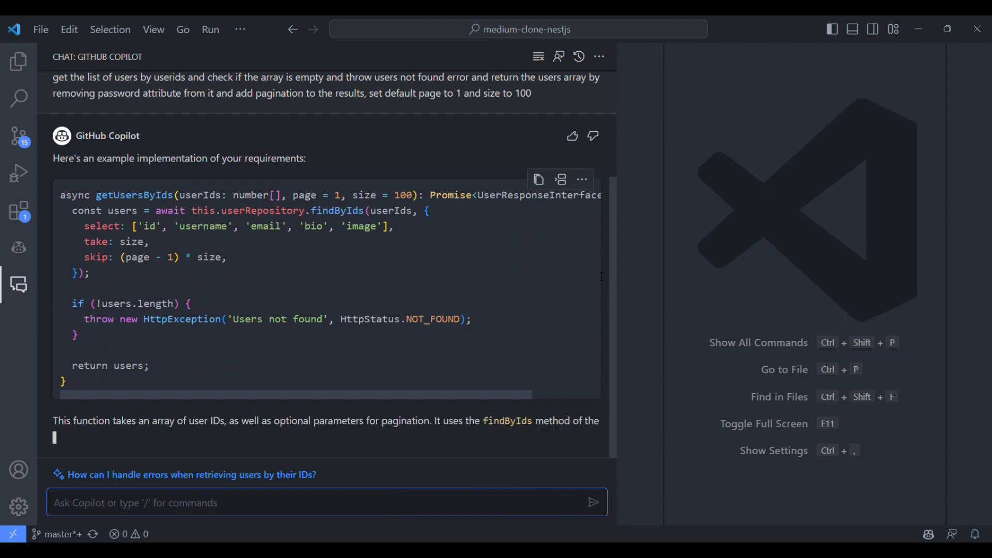
scroll("down", 3)
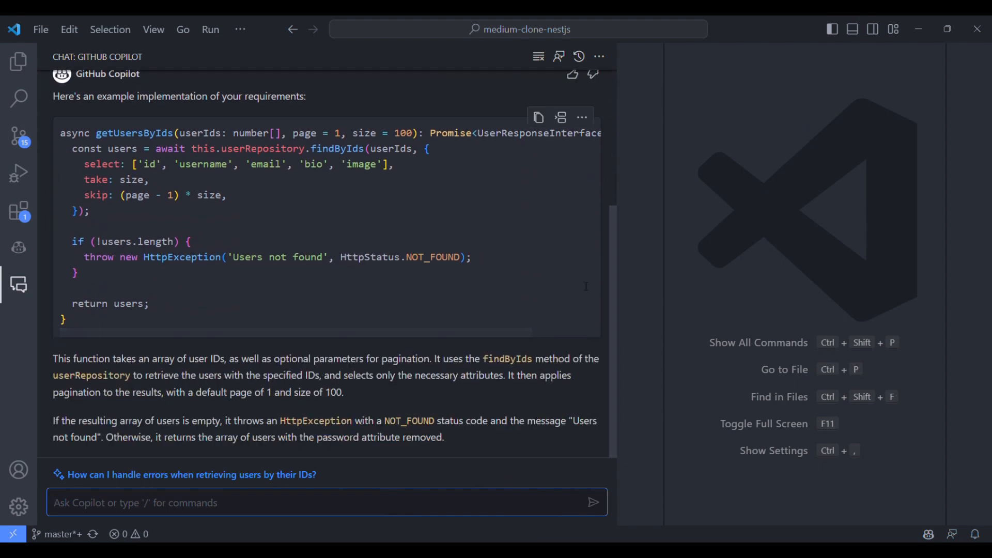
mouse_move(236, 413)
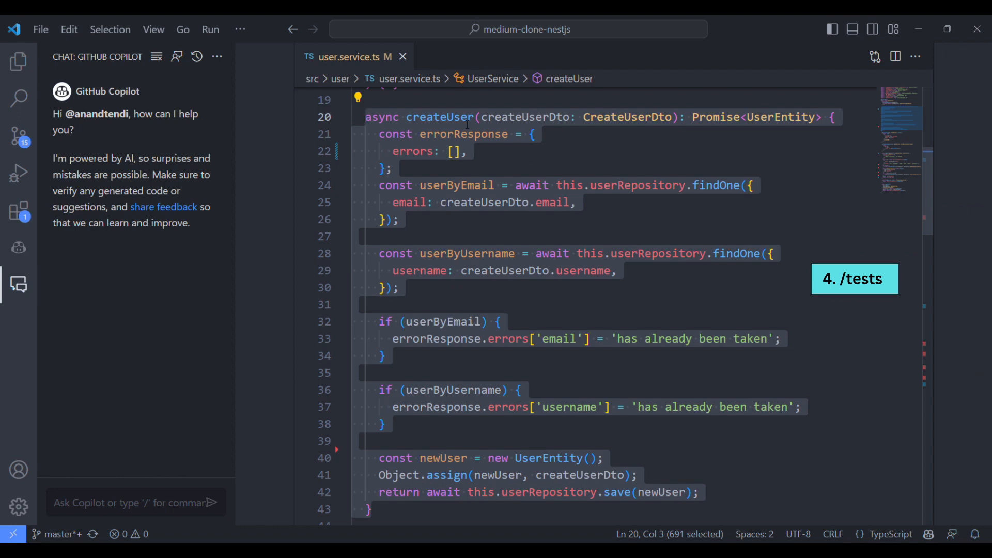
Select createUser and send '/tests Generate unit test for the selected'.
double_click(456, 185)
type("/")
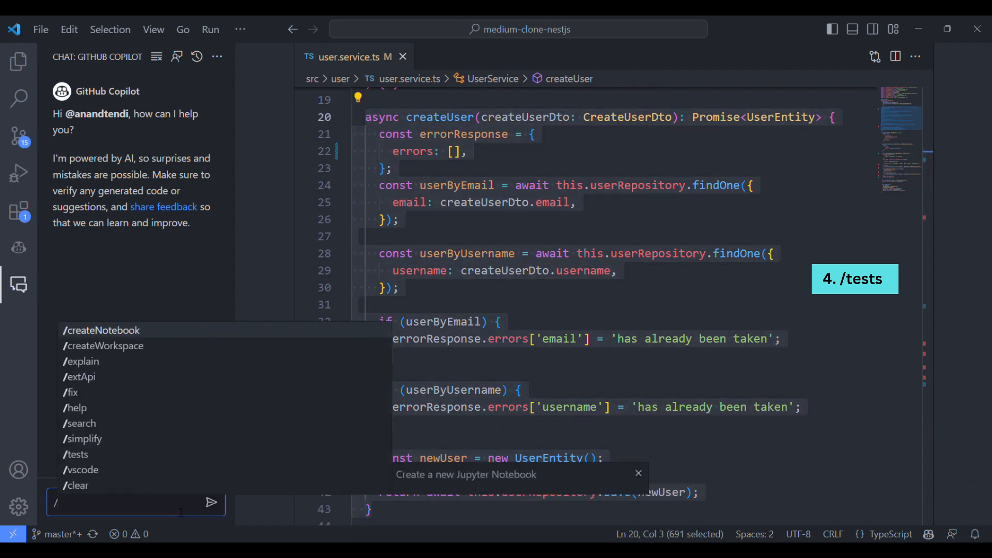
mouse_move(76, 454)
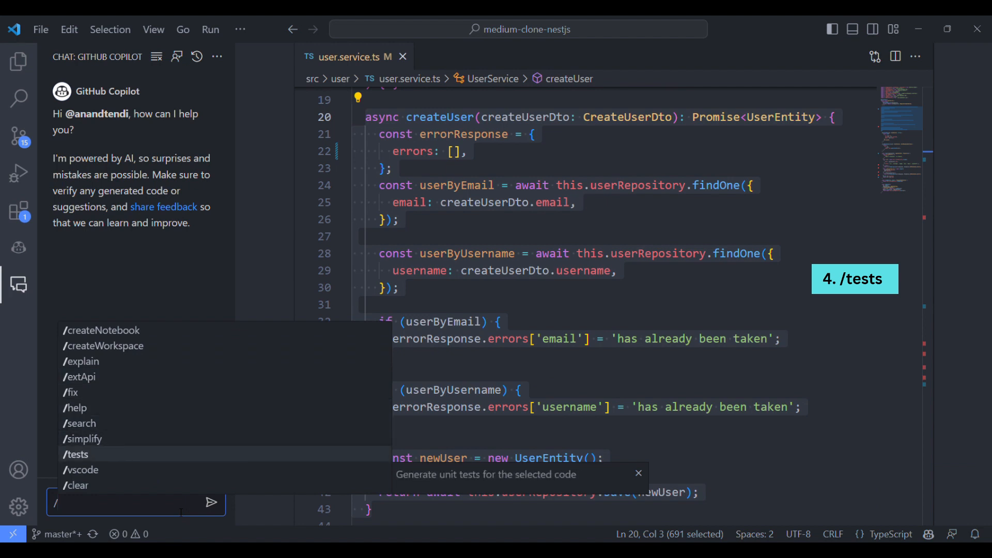
left_click(76, 455)
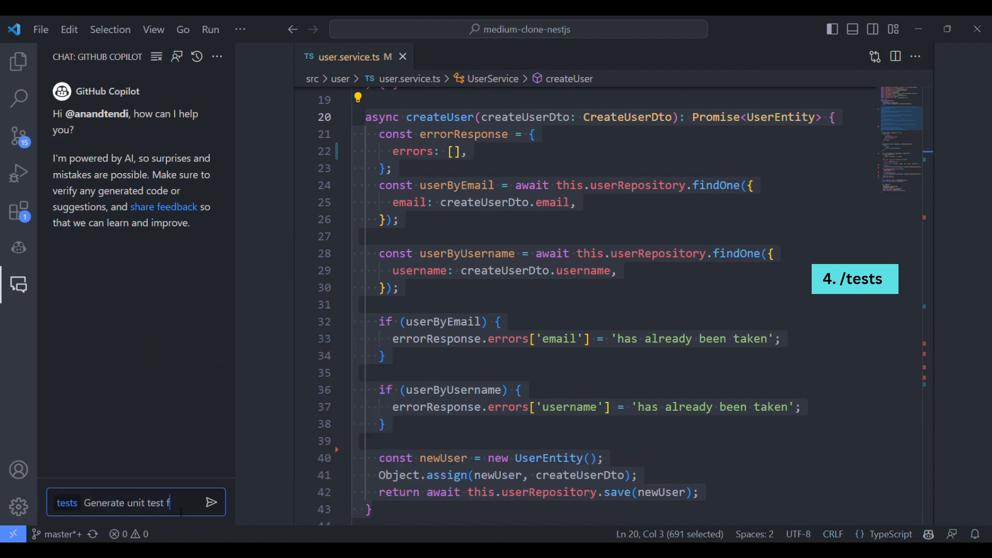
type("or the selected")
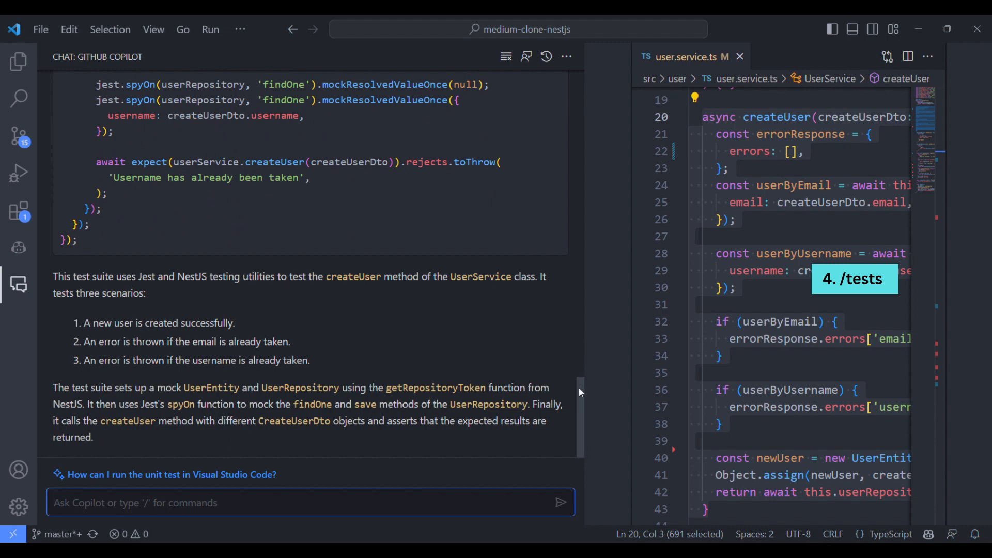
Highlight the three tested scenarios and scroll through the generated Jest suite.
left_click_drag(86, 322, 310, 360)
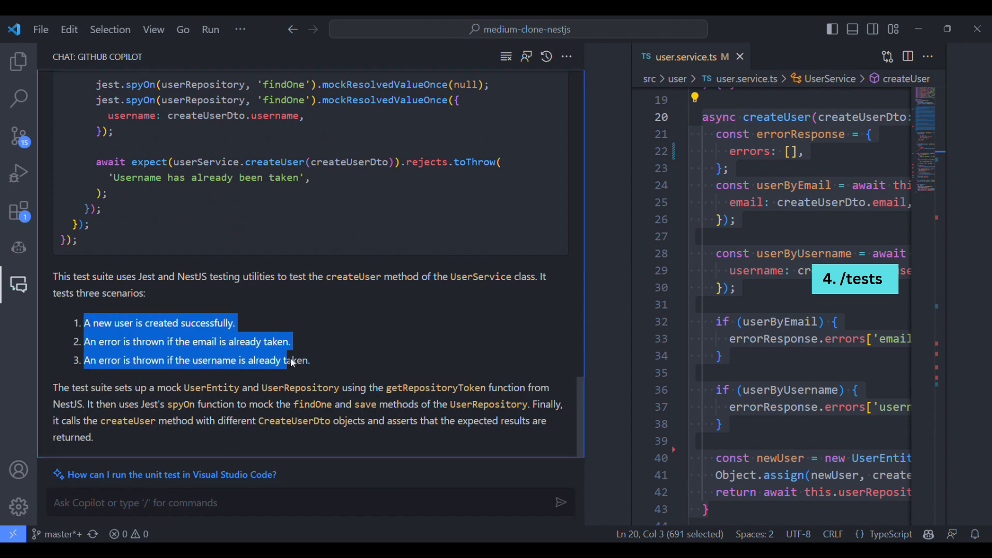
scroll("down", 3)
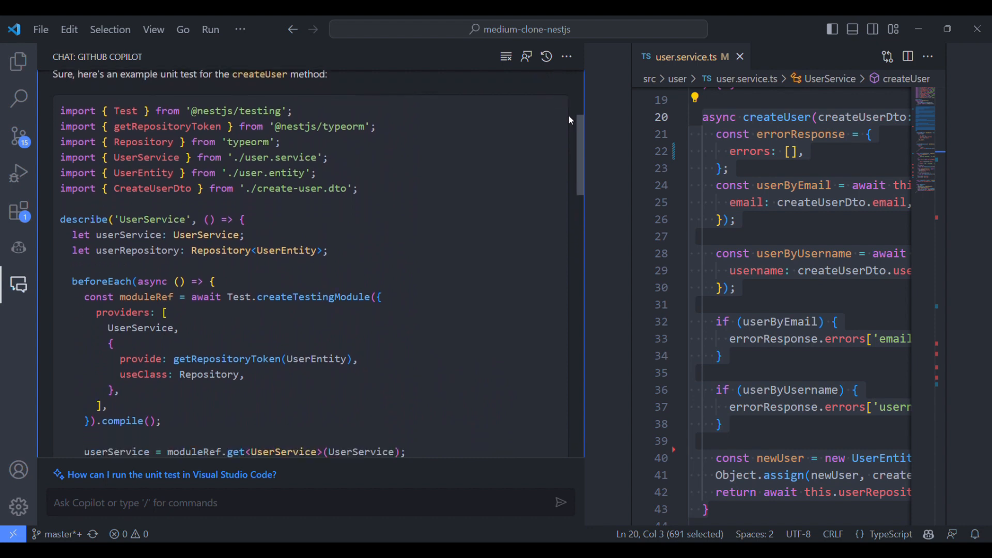
scroll("down", 3)
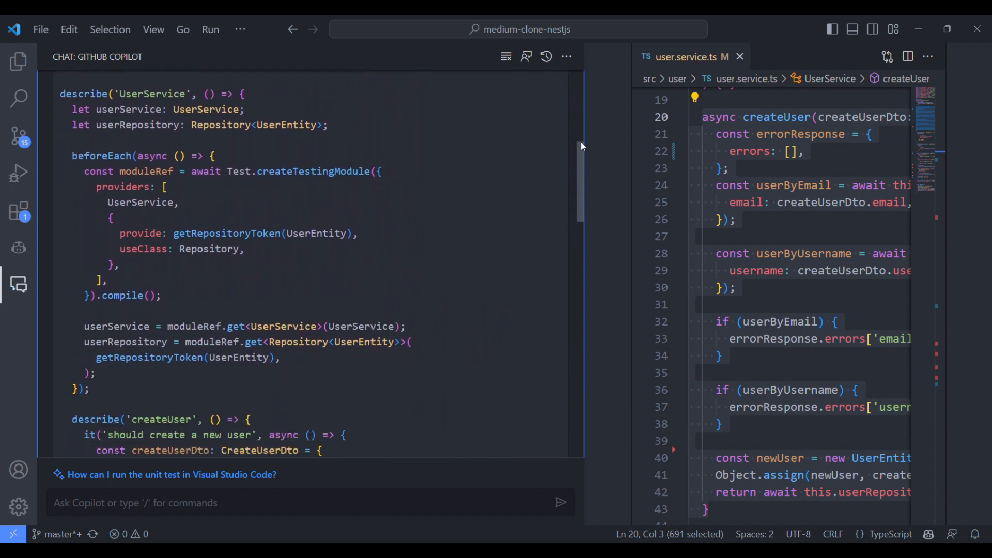
scroll("down", 3)
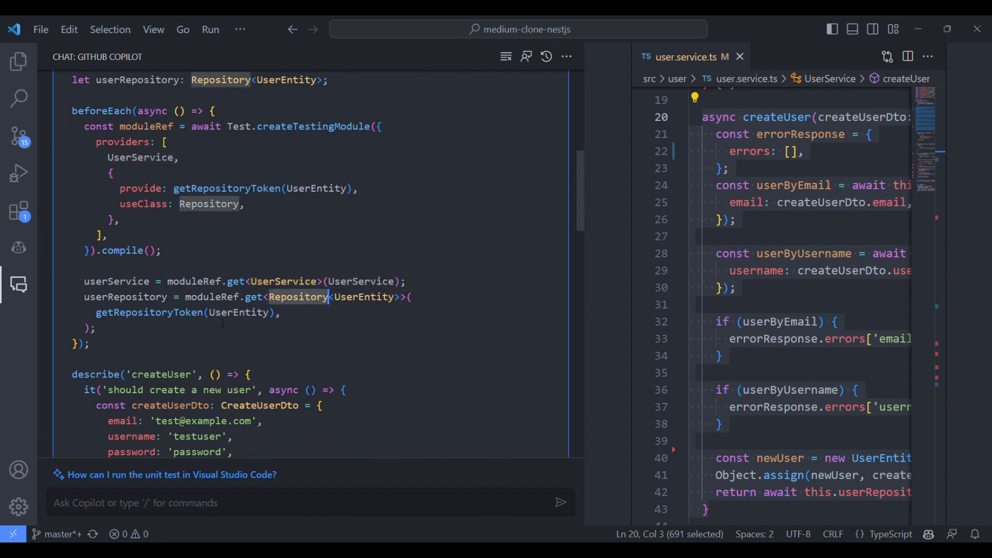
scroll("down", 3)
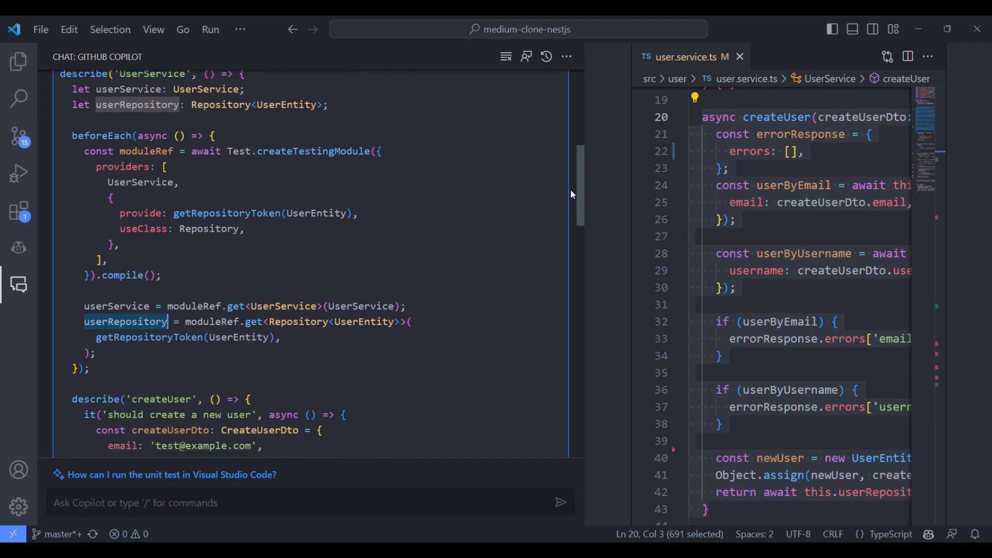
scroll("down", 3)
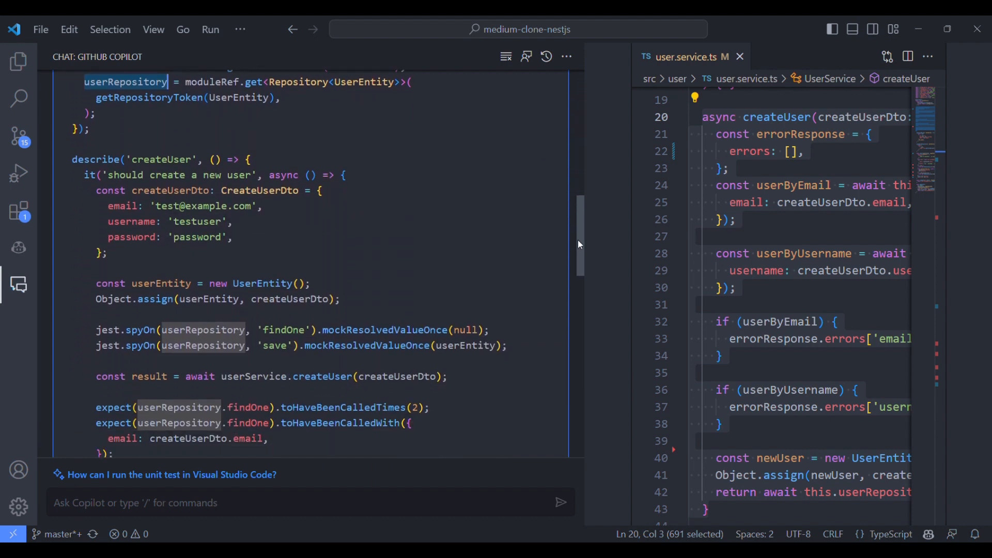
scroll("down", 3)
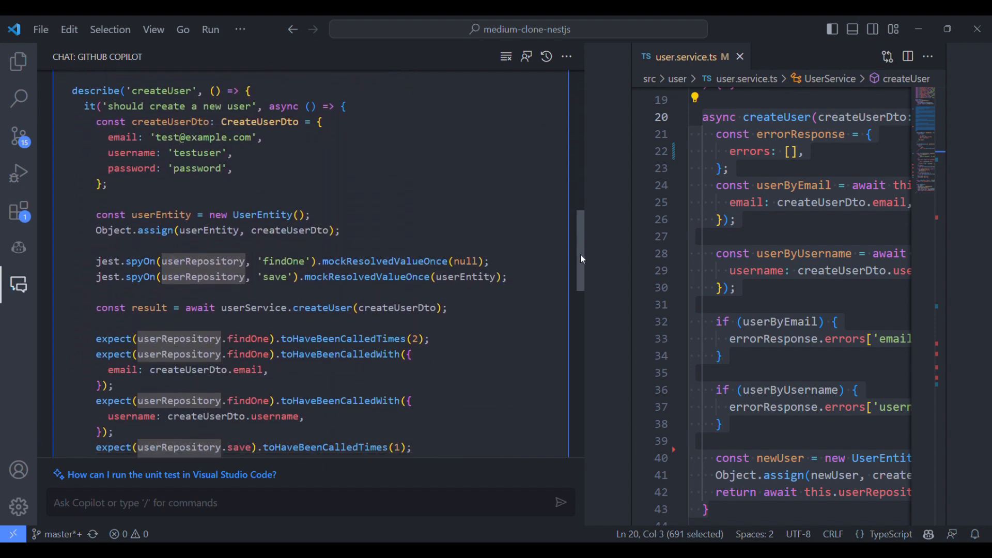
Pick out the mocked findOne returning null and read the rest of the tests and summary.
double_click(466, 262)
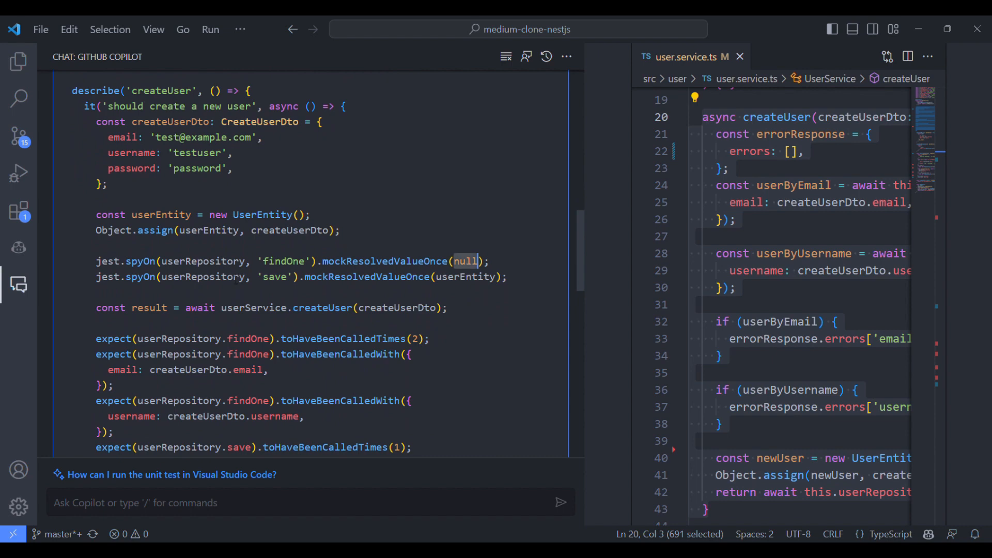
double_click(284, 261)
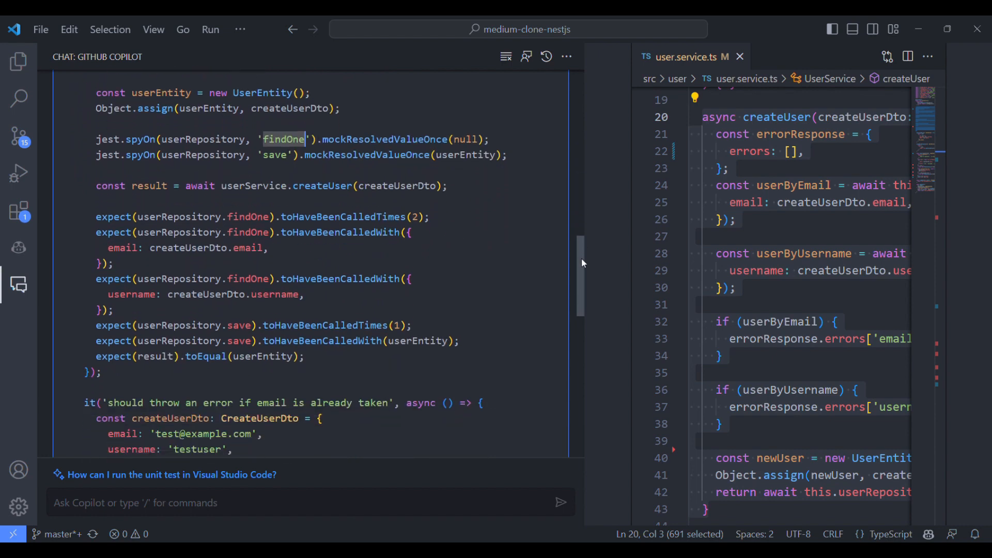
scroll("down", 3)
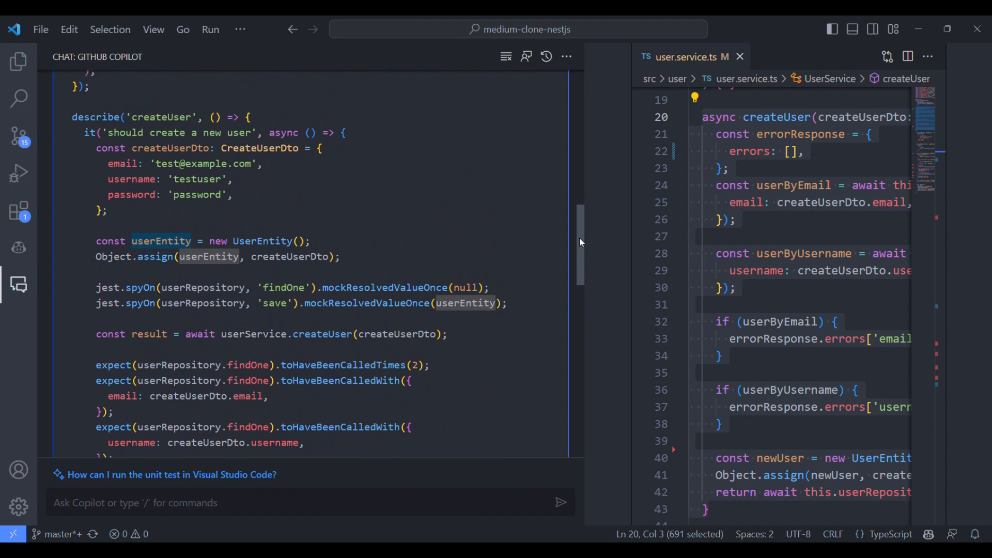
scroll("down", 3)
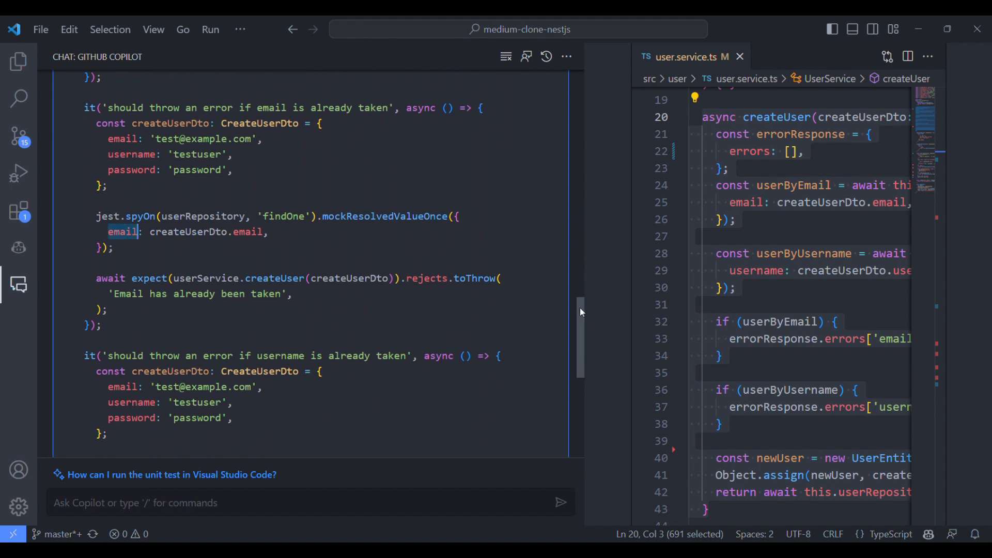
scroll("down", 3)
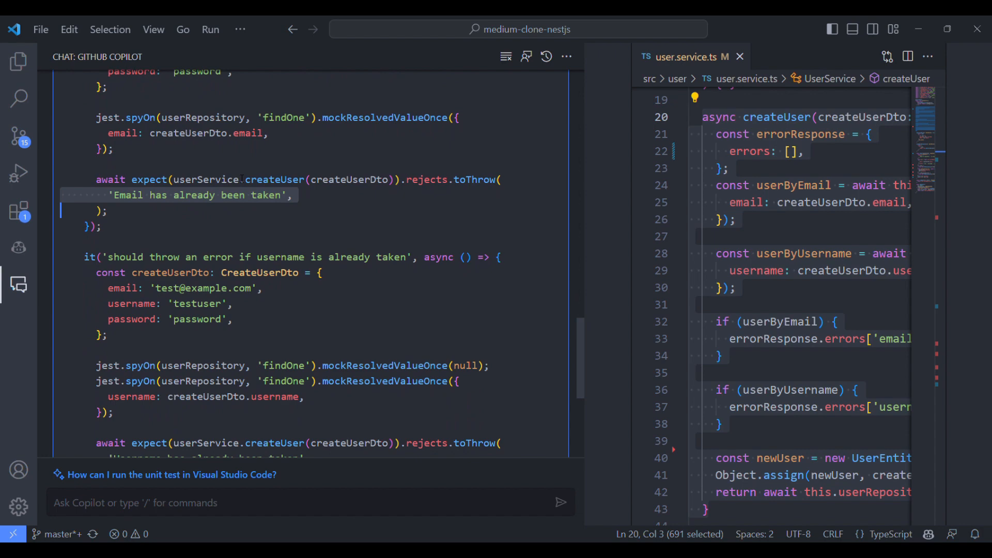
scroll("down", 3)
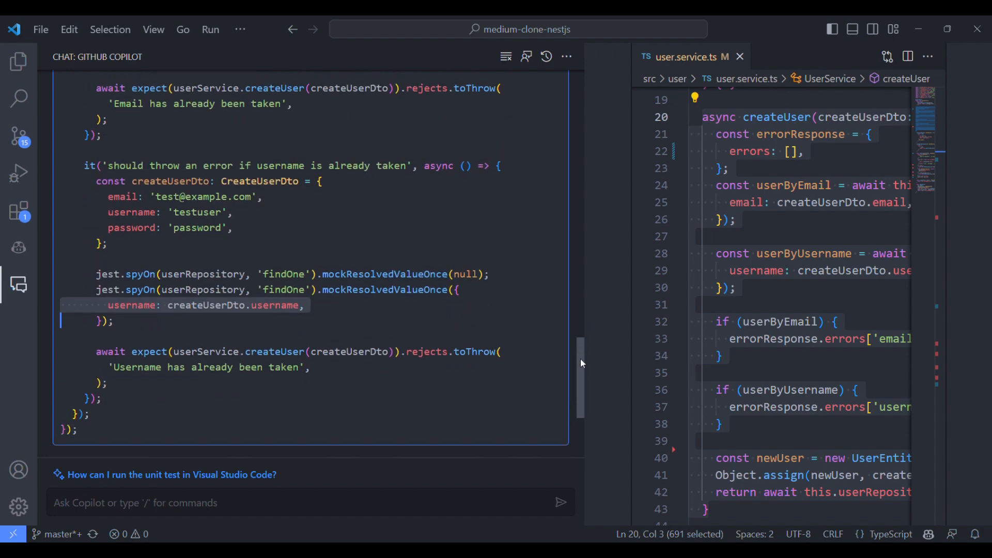
scroll("down", 3)
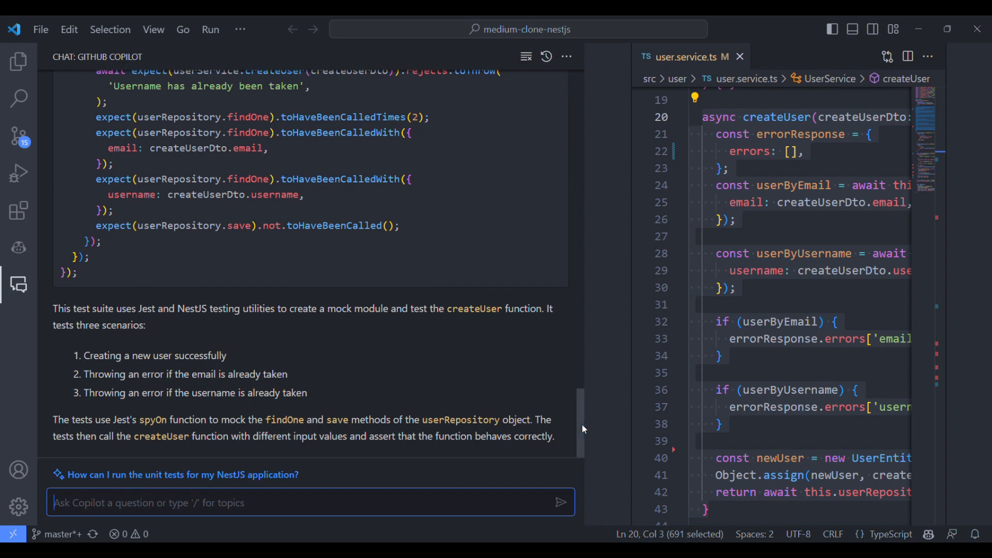
Reset the Copilot chat with /clear, then bring up the slash-command list again.
type("/cl")
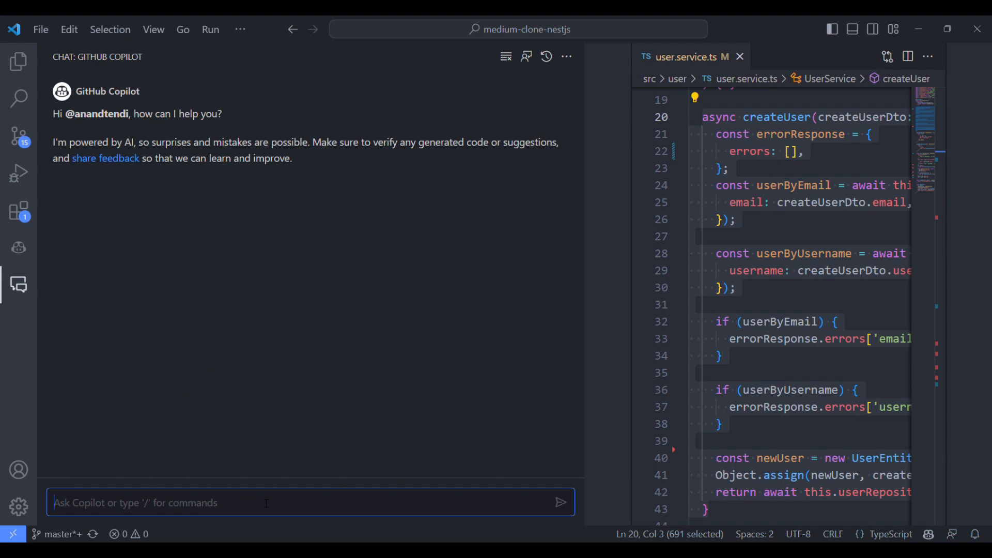
type("/")
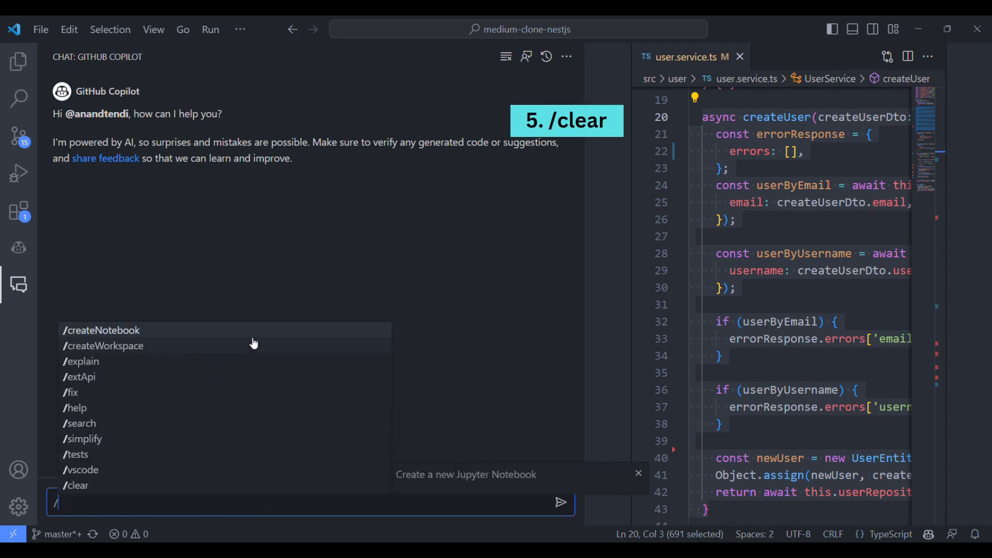
mouse_move(273, 361)
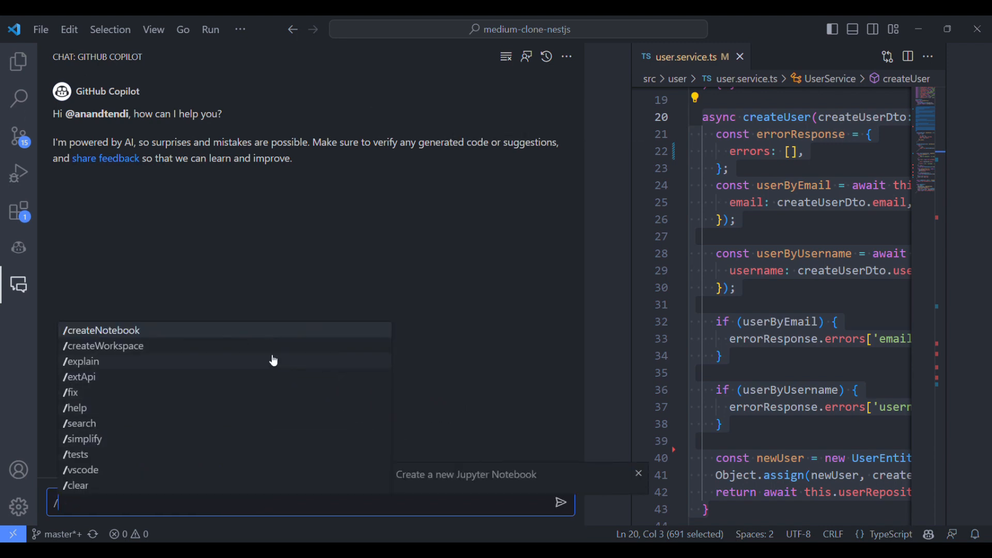
mouse_move(259, 345)
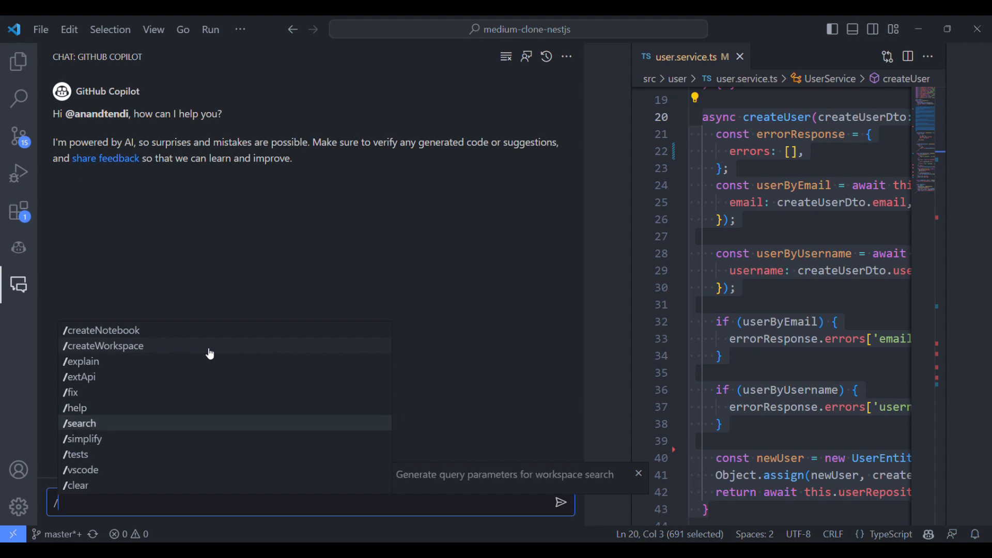
mouse_move(83, 438)
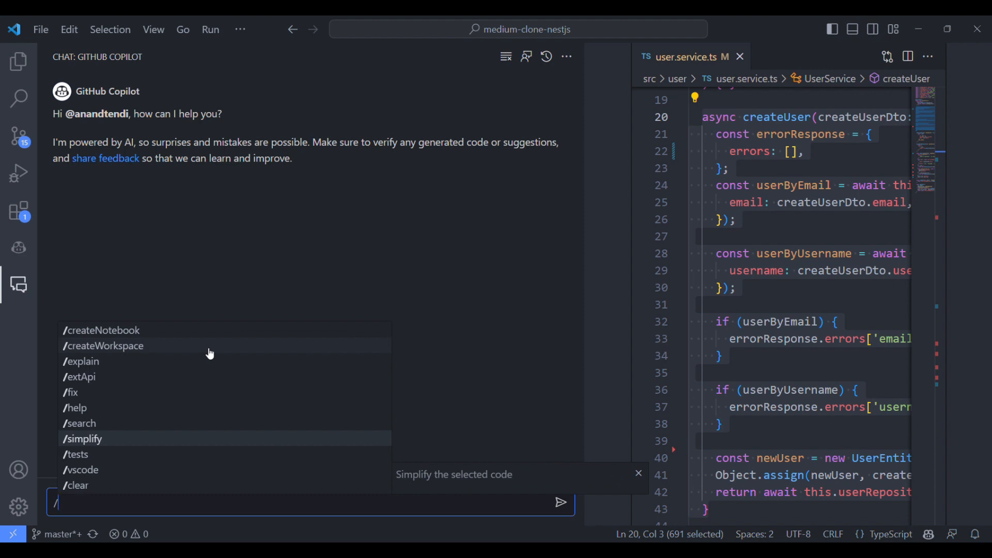